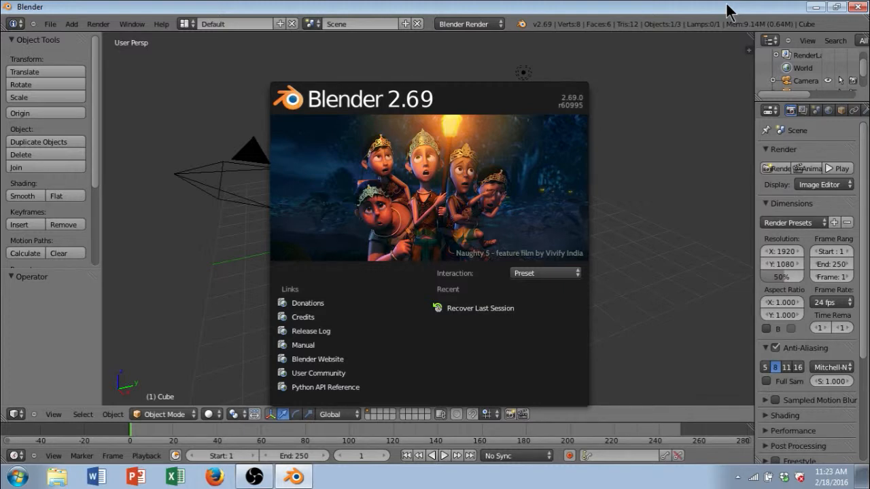
Dismiss the Blender 2.69 splash screen to reveal the default cube, camera and lamp
{"action": "left_click", "coordinate": [557, 287]}
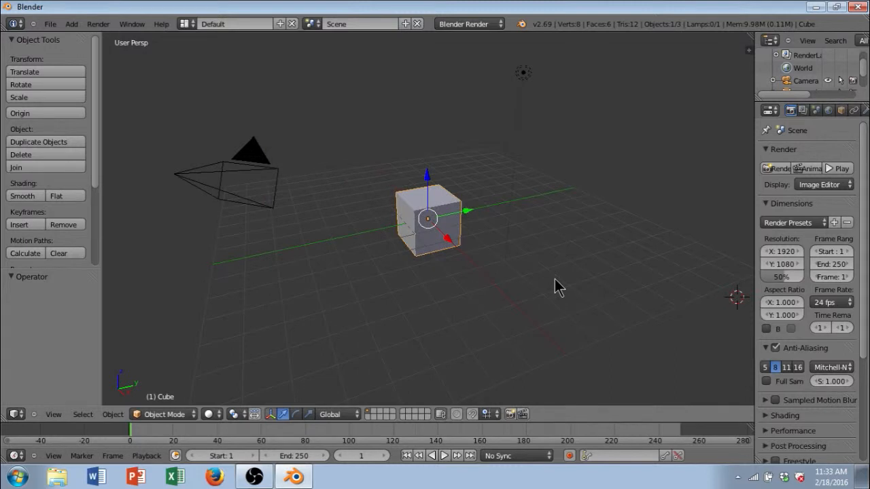
{"action": "mouse_move", "coordinate": [469, 270]}
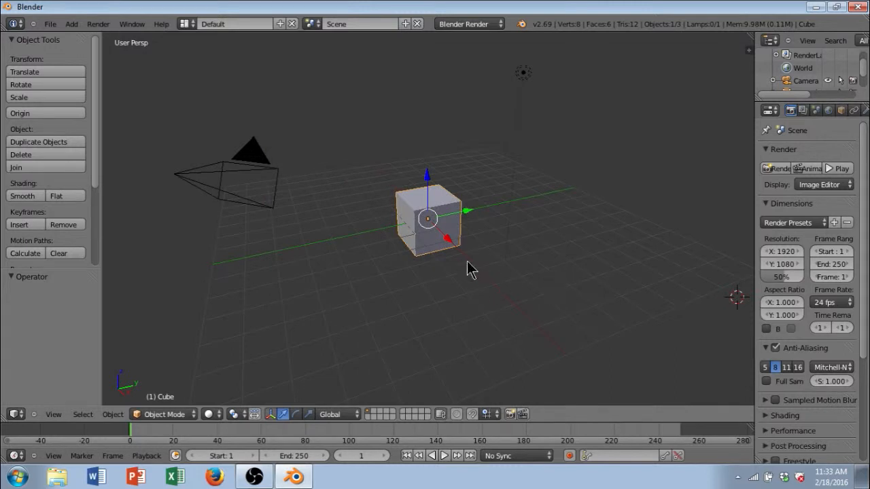
{"action": "mouse_move", "coordinate": [450, 252]}
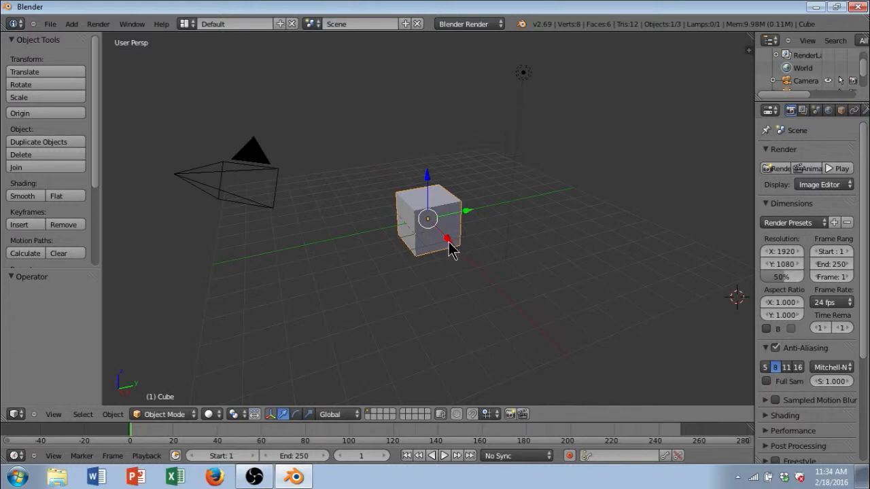
{"action": "mouse_move", "coordinate": [451, 243]}
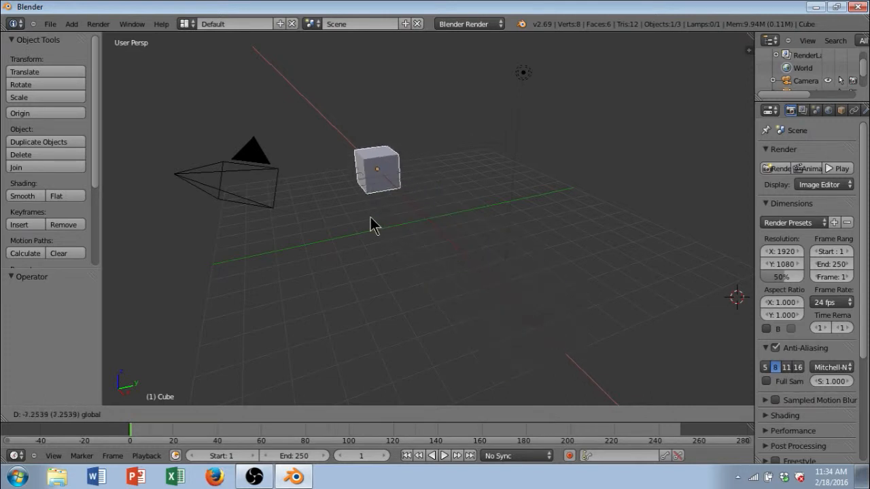
{"action": "left_click_drag", "start_coordinate": [374, 170], "coordinate": [425, 217]}
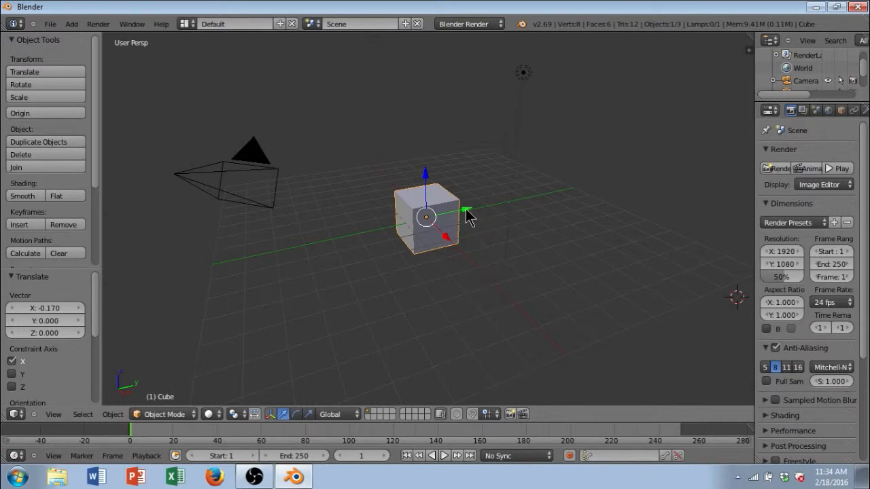
{"action": "left_click_drag", "start_coordinate": [425, 218], "coordinate": [503, 204]}
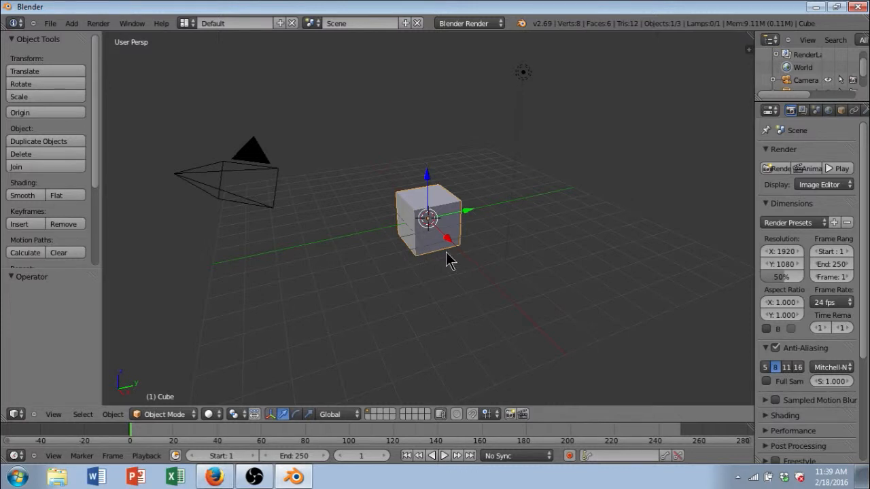
{"action": "mouse_move", "coordinate": [393, 248]}
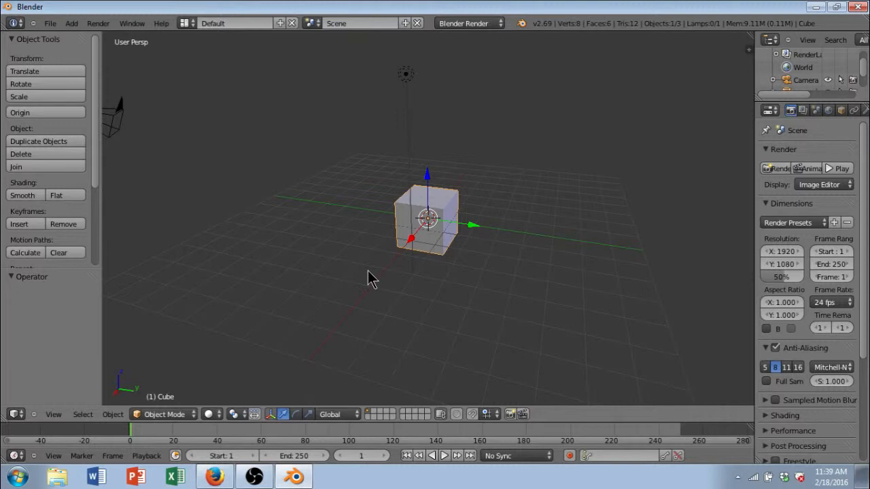
{"action": "mouse_move", "coordinate": [229, 312]}
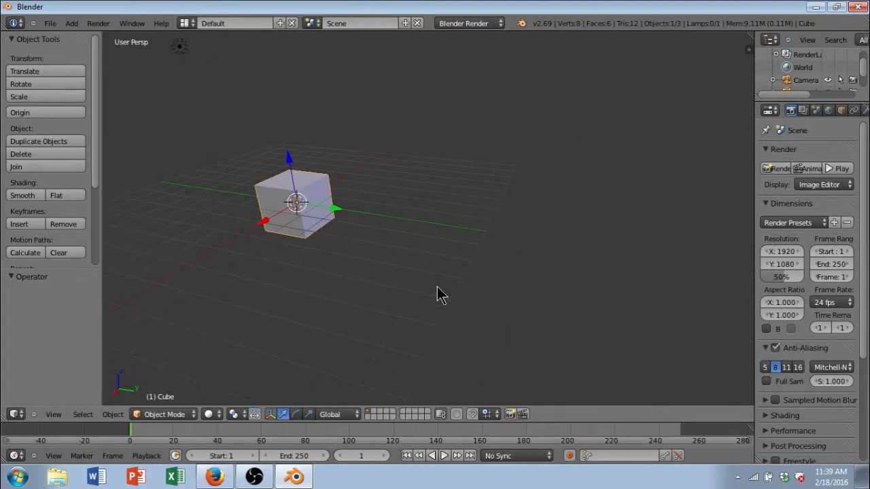
{"action": "left_click_drag", "start_coordinate": [439, 296], "coordinate": [496, 301]}
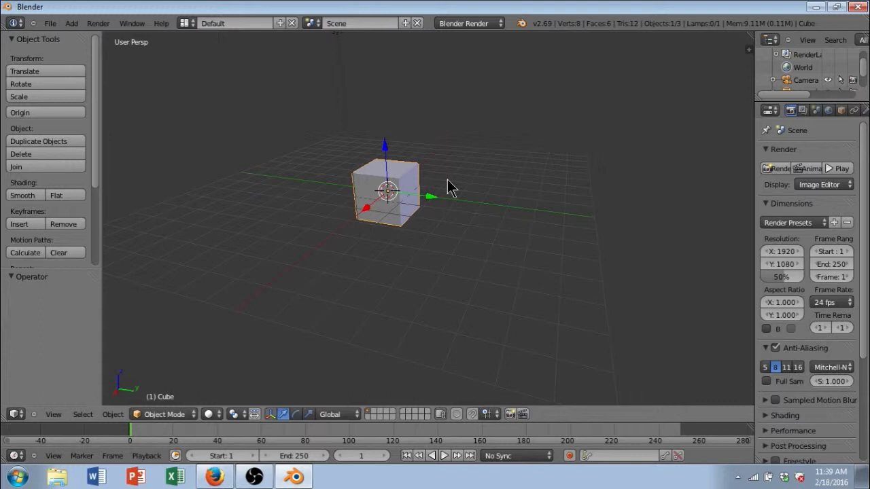
{"action": "left_click_drag", "start_coordinate": [449, 187], "coordinate": [418, 219]}
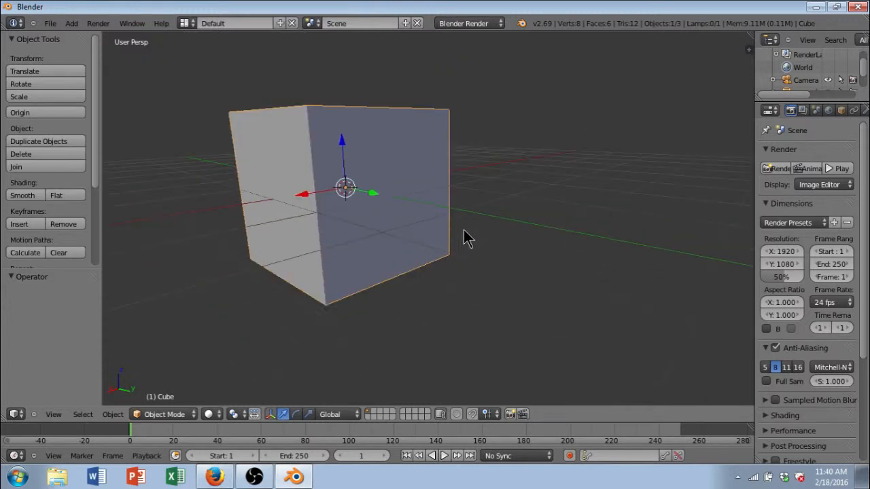
{"action": "scroll", "scroll_direction": "down", "scroll_amount": 3}
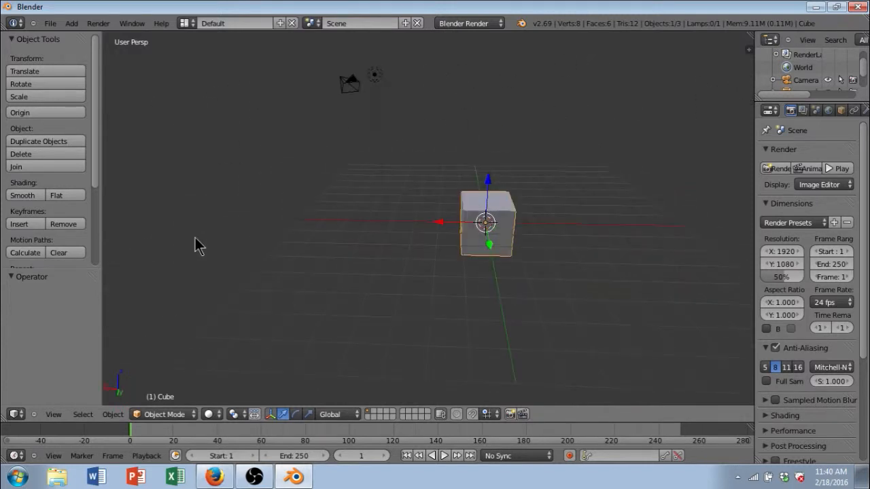
{"action": "mouse_move", "coordinate": [362, 244]}
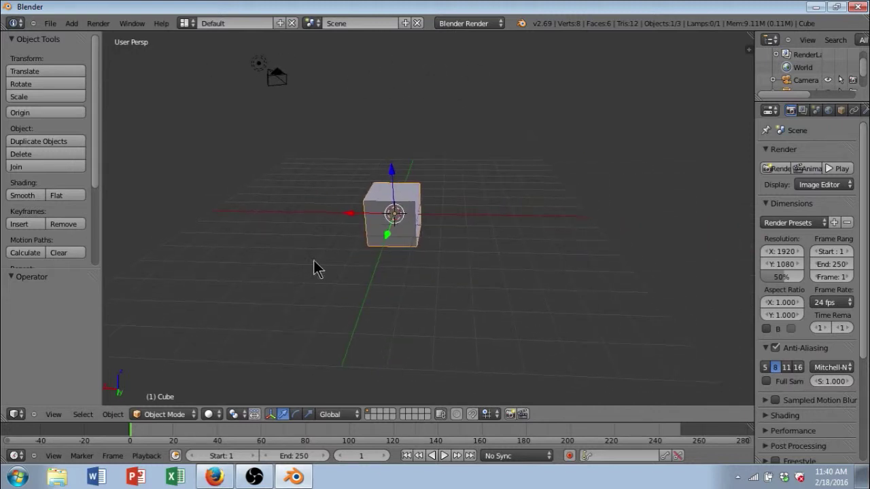
{"action": "left_click_drag", "start_coordinate": [320, 265], "coordinate": [415, 252]}
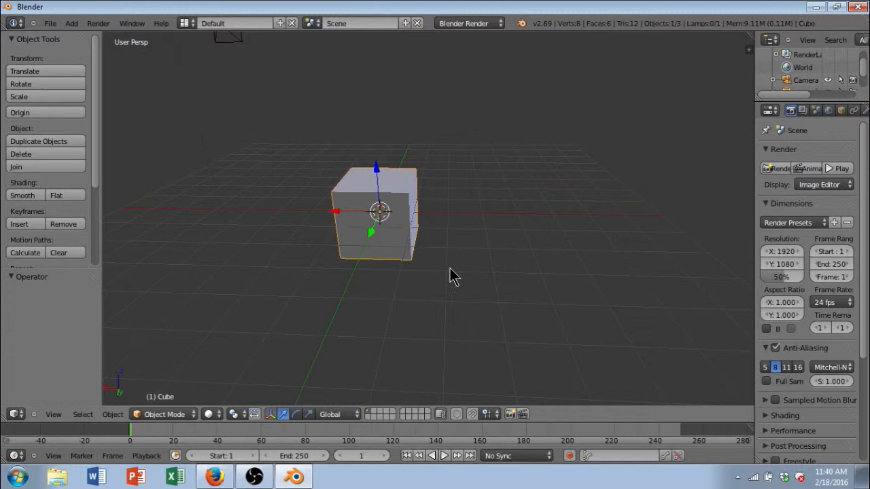
{"action": "mouse_move", "coordinate": [413, 269]}
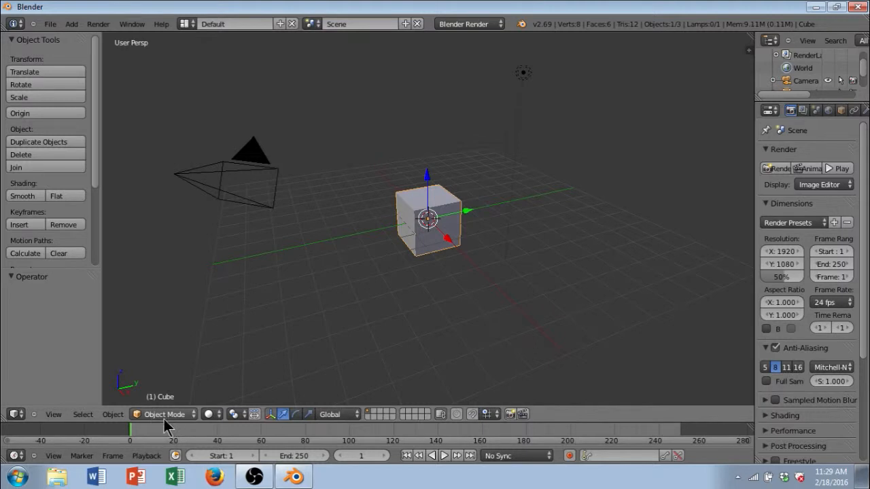
{"action": "mouse_move", "coordinate": [163, 424]}
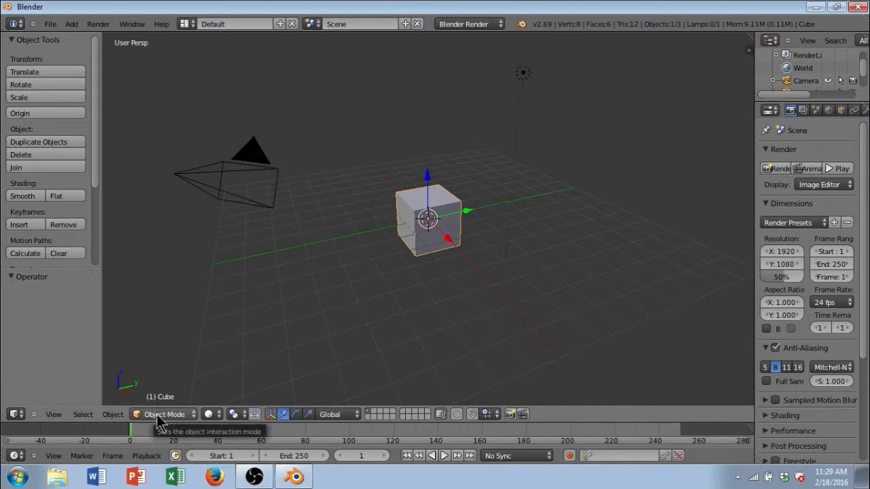
{"action": "left_click", "coordinate": [163, 414]}
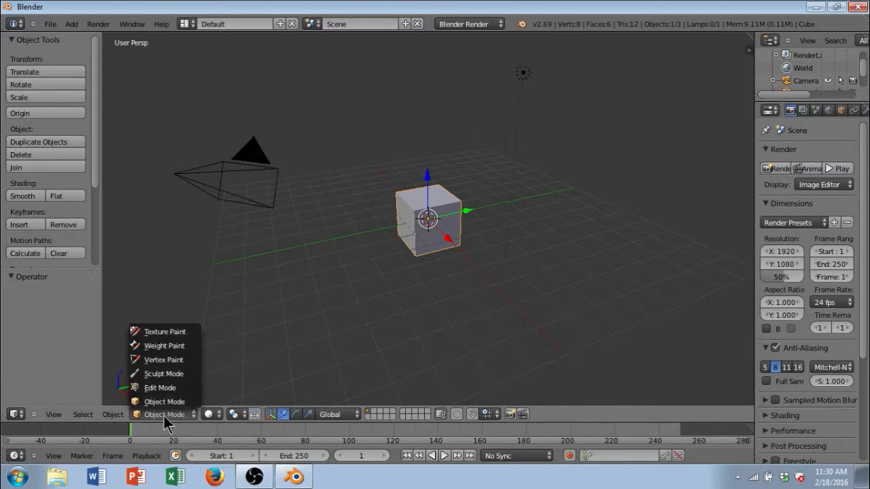
{"action": "left_click", "coordinate": [164, 402]}
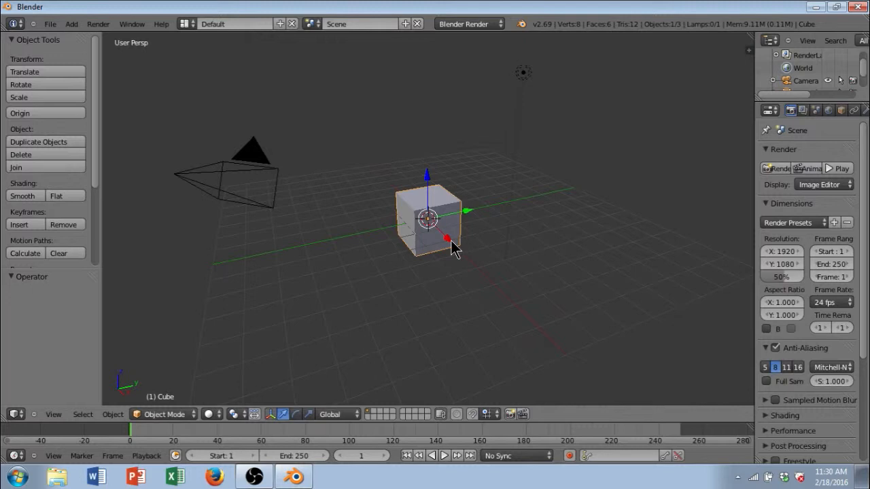
{"action": "left_click", "coordinate": [163, 414]}
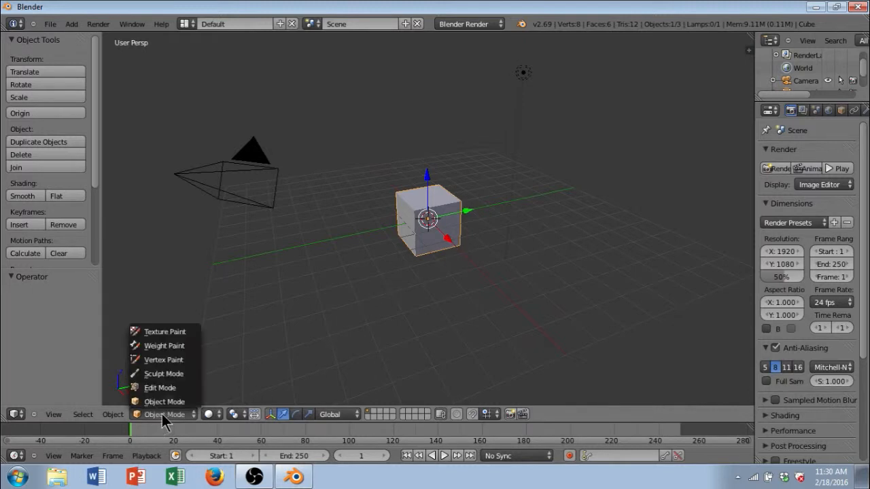
{"action": "mouse_move", "coordinate": [179, 387]}
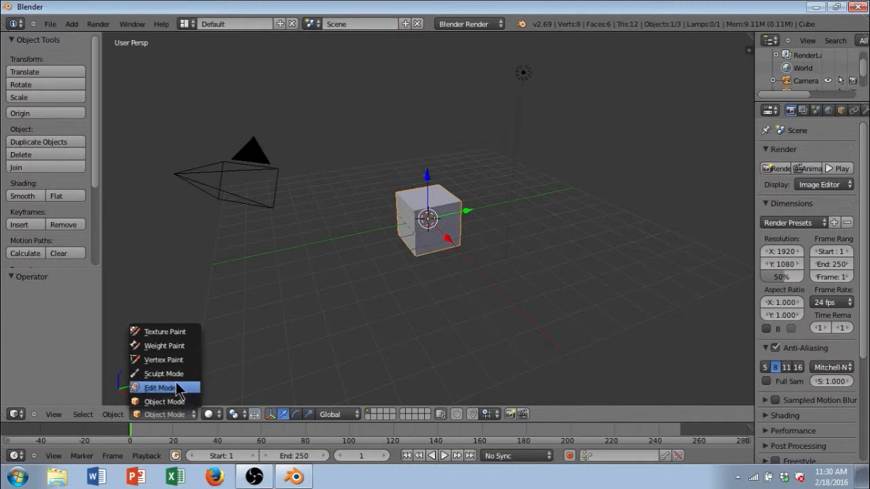
{"action": "left_click", "coordinate": [164, 401]}
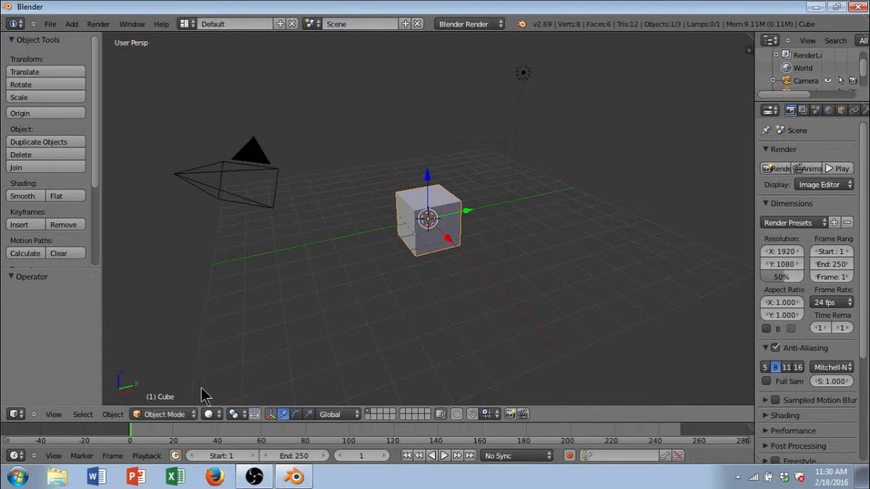
{"action": "mouse_move", "coordinate": [404, 298]}
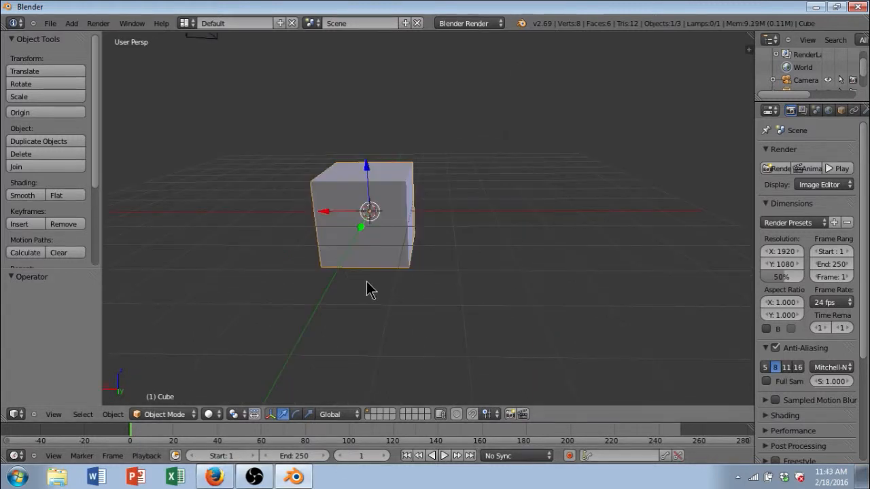
{"action": "mouse_move", "coordinate": [375, 289]}
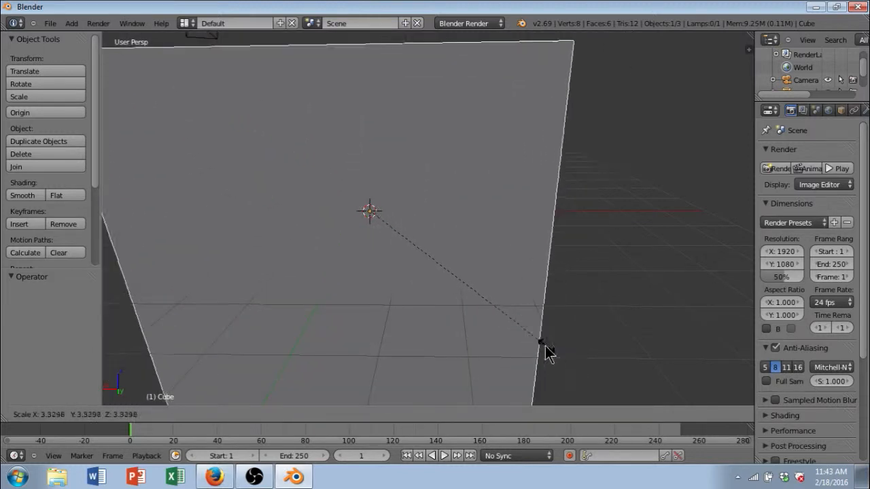
Scale the default cube larger and smaller, settling near its original size
{"action": "left_click_drag", "start_coordinate": [547, 352], "coordinate": [401, 265]}
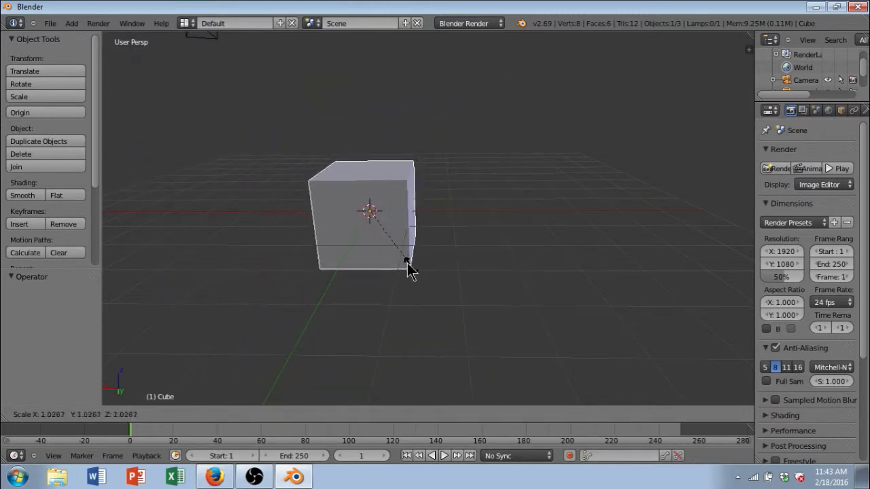
{"action": "left_click_drag", "start_coordinate": [408, 269], "coordinate": [476, 347]}
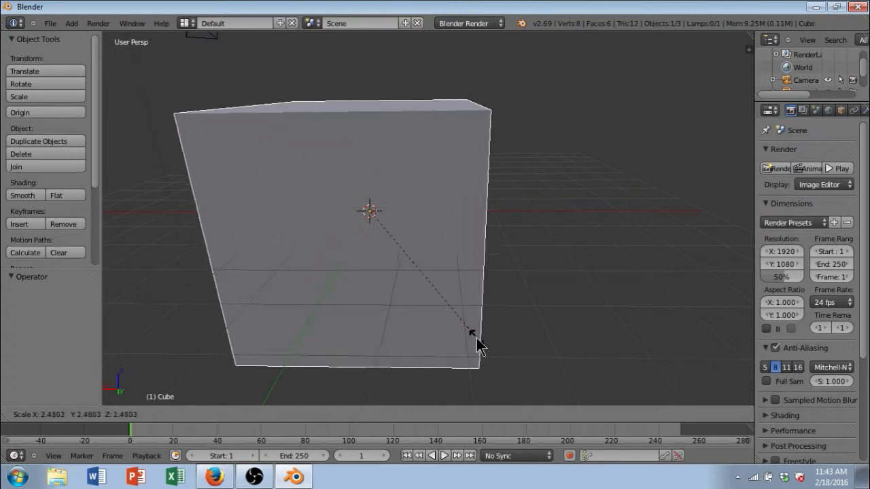
{"action": "left_click_drag", "start_coordinate": [473, 333], "coordinate": [387, 244]}
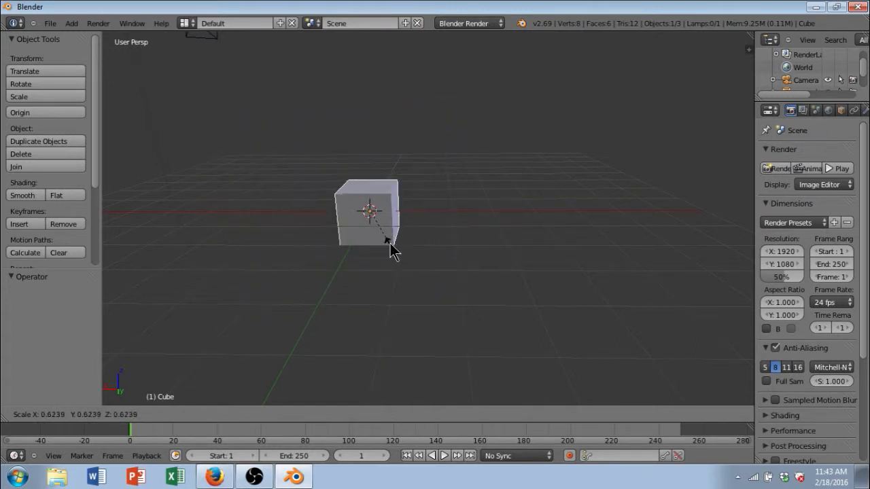
{"action": "left_click_drag", "start_coordinate": [391, 248], "coordinate": [412, 266]}
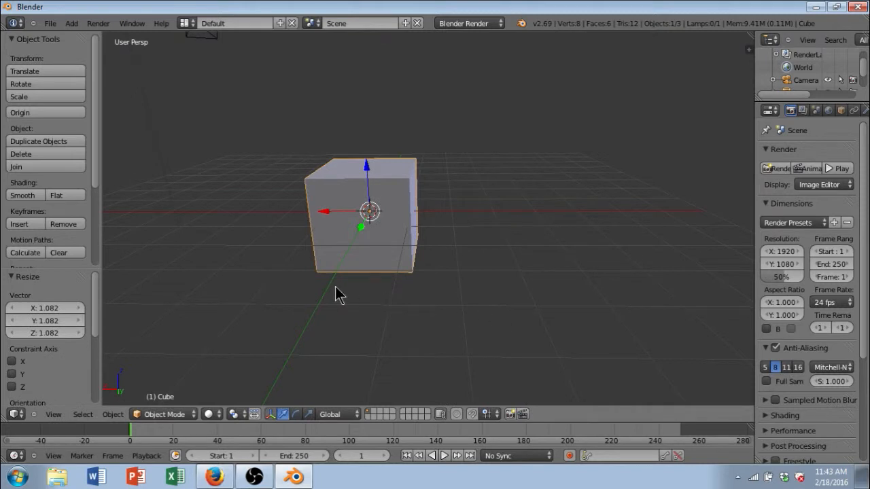
{"action": "mouse_move", "coordinate": [370, 248]}
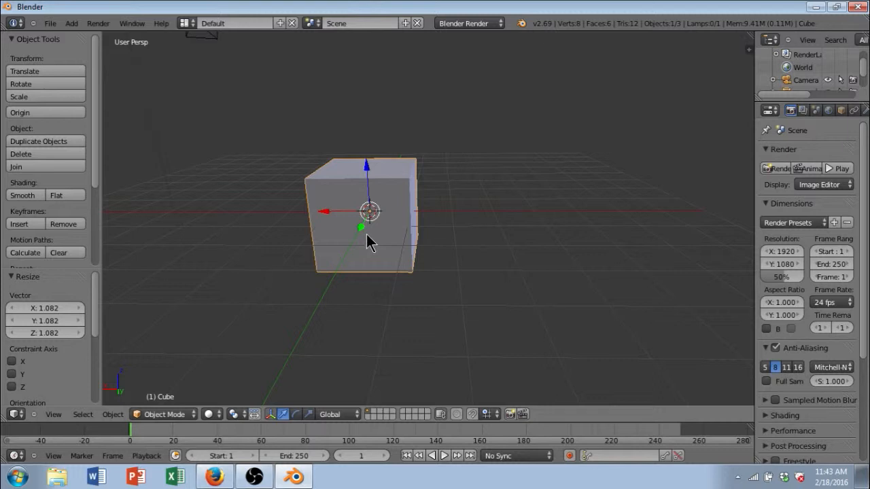
{"action": "mouse_move", "coordinate": [399, 237]}
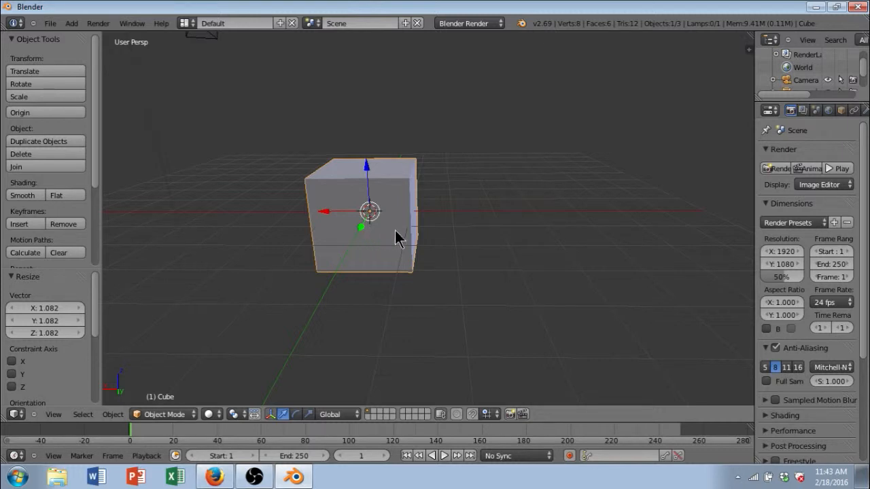
{"action": "mouse_move", "coordinate": [392, 248]}
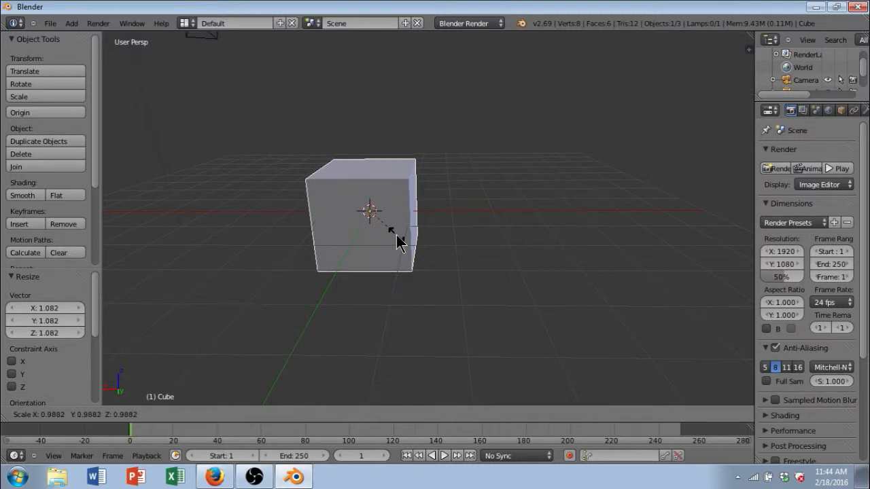
{"action": "left_click_drag", "start_coordinate": [398, 241], "coordinate": [636, 243]}
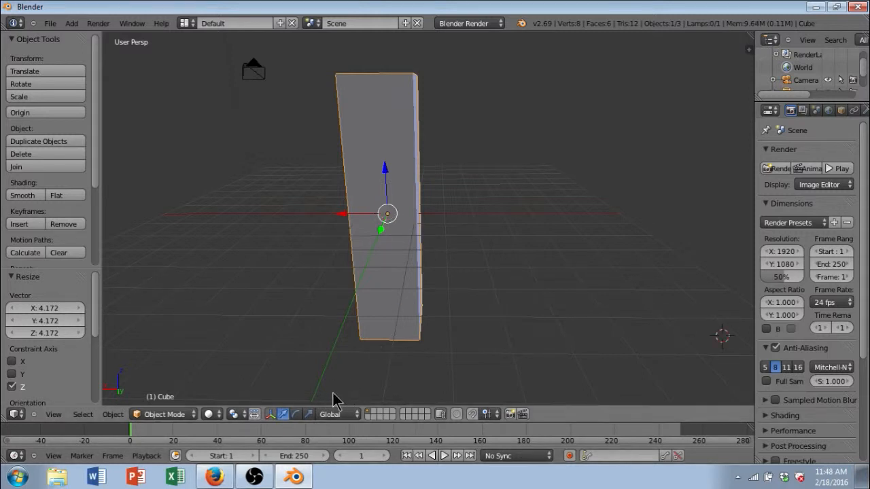
{"action": "mouse_move", "coordinate": [311, 418]}
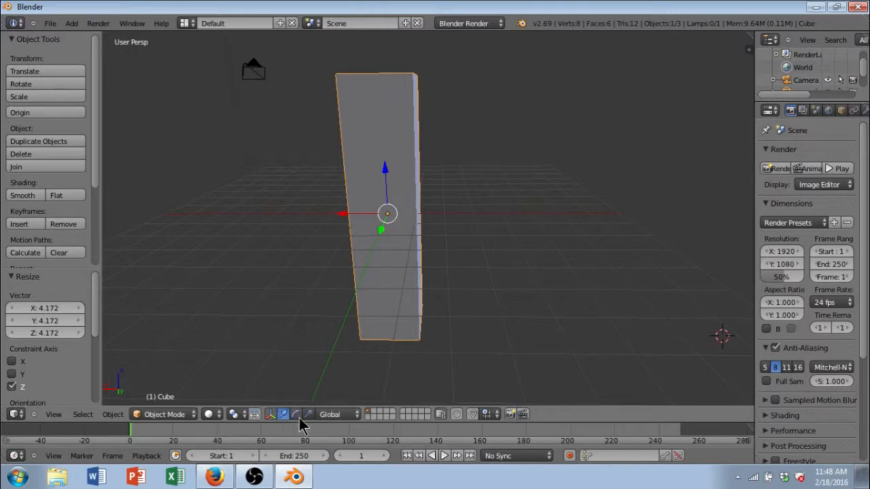
{"action": "mouse_move", "coordinate": [314, 428]}
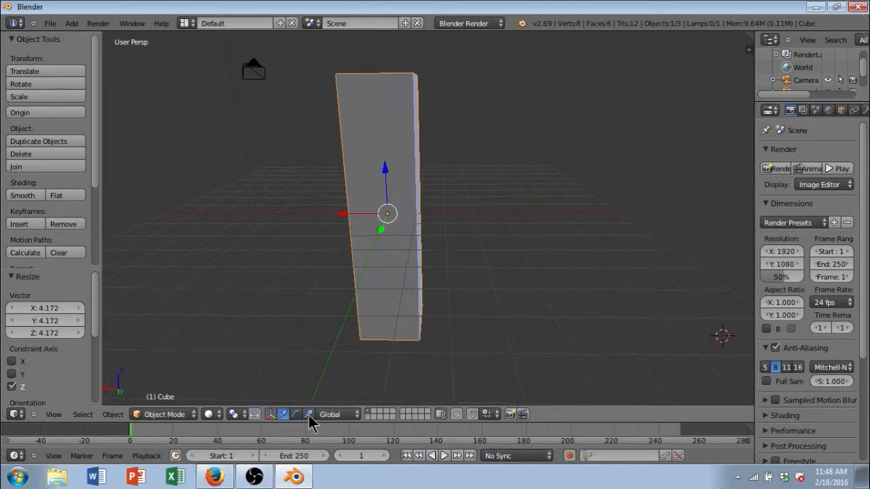
{"action": "mouse_move", "coordinate": [309, 415]}
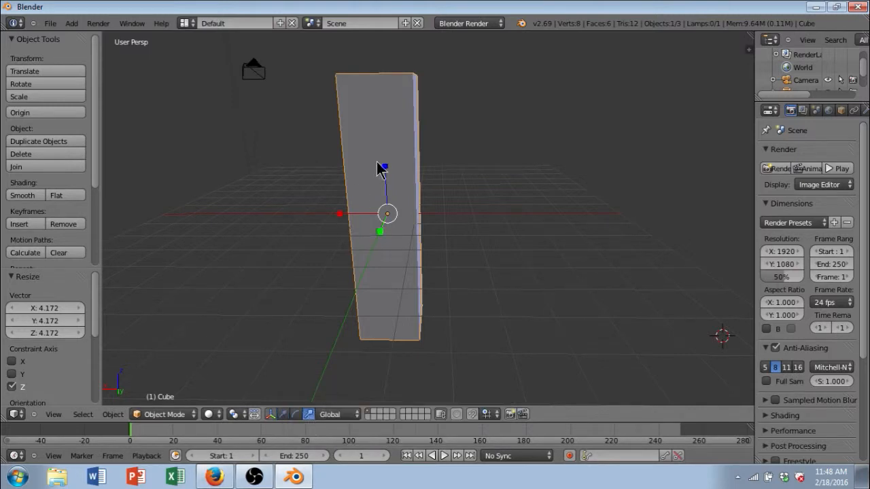
{"action": "mouse_move", "coordinate": [391, 175]}
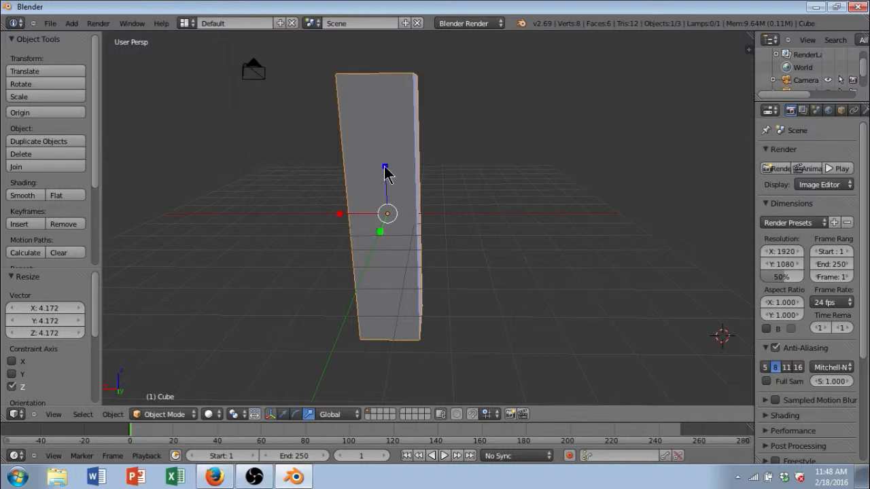
{"action": "left_click_drag", "start_coordinate": [387, 170], "coordinate": [391, 197]}
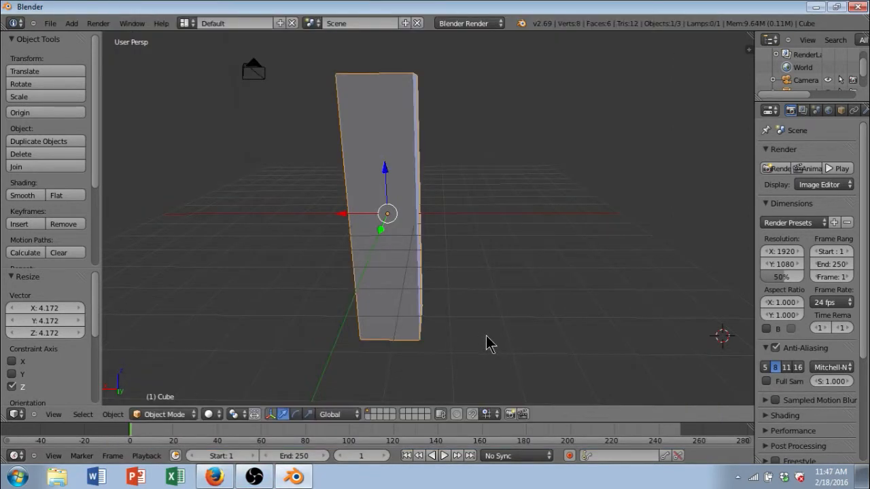
{"action": "mouse_move", "coordinate": [498, 350]}
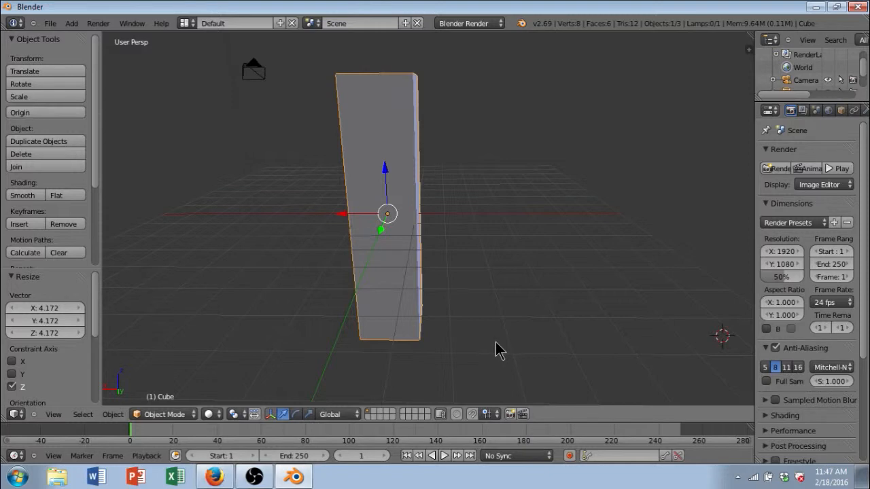
{"action": "mouse_move", "coordinate": [442, 252]}
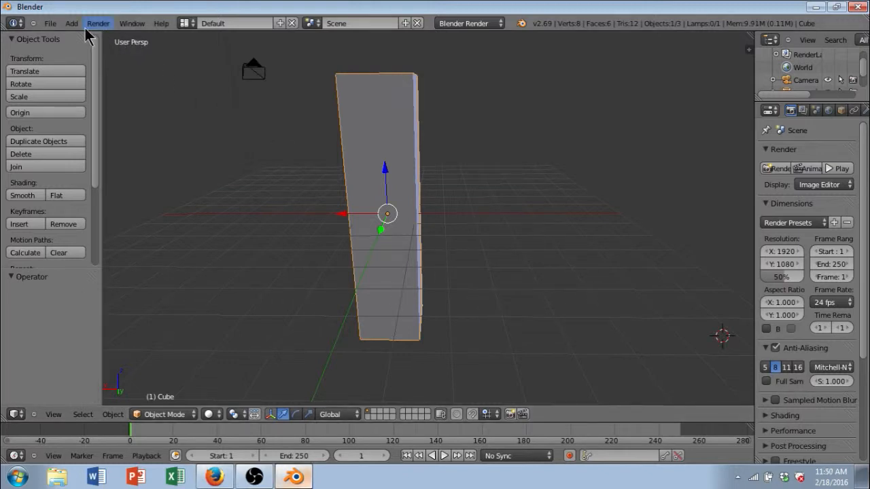
Add a cylinder mesh beside the tower from Add > Mesh
{"action": "left_click", "coordinate": [69, 21]}
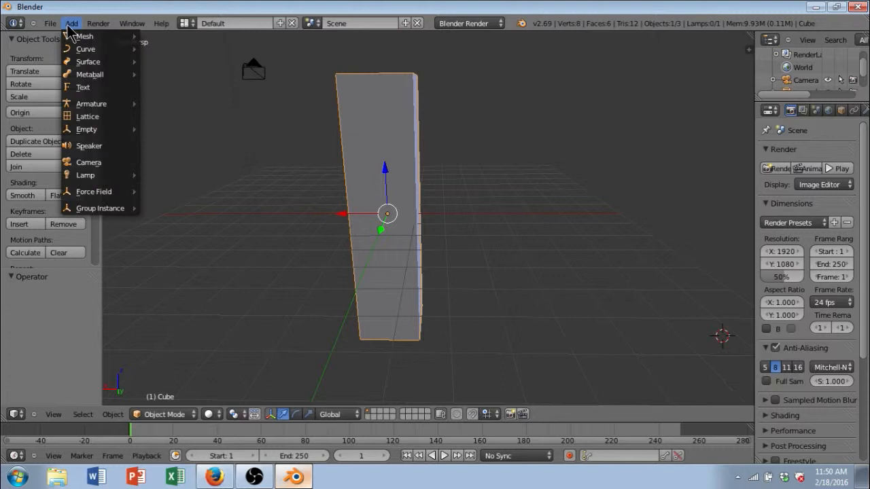
{"action": "mouse_move", "coordinate": [85, 36]}
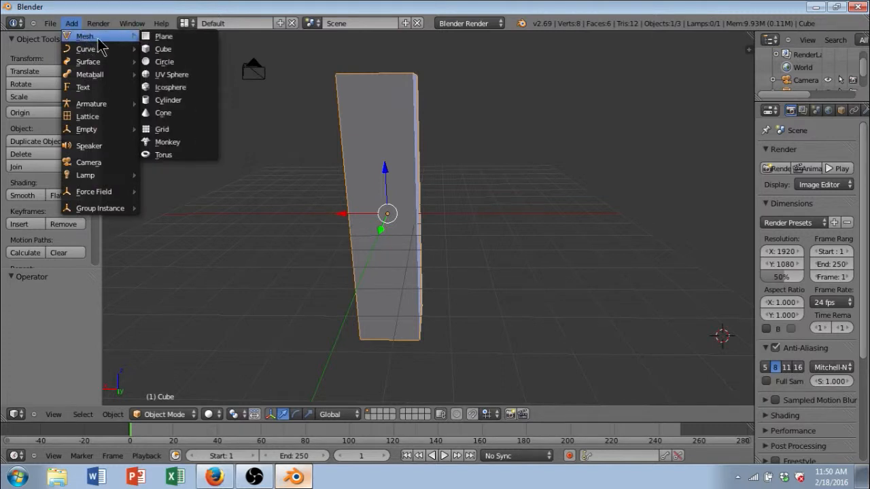
{"action": "mouse_move", "coordinate": [168, 100]}
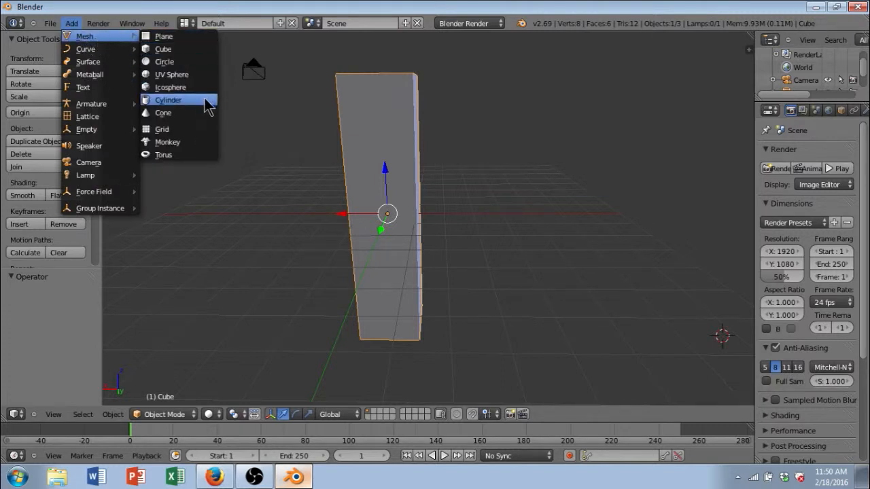
{"action": "mouse_move", "coordinate": [181, 106]}
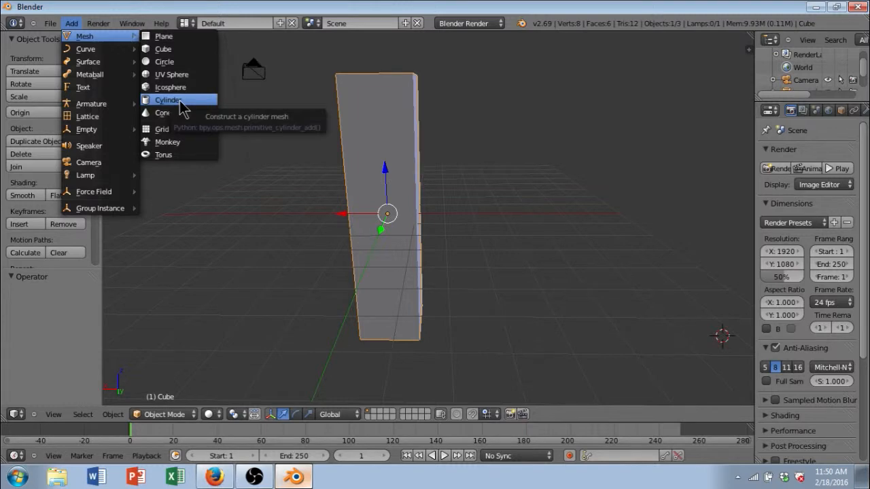
{"action": "left_click", "coordinate": [166, 100]}
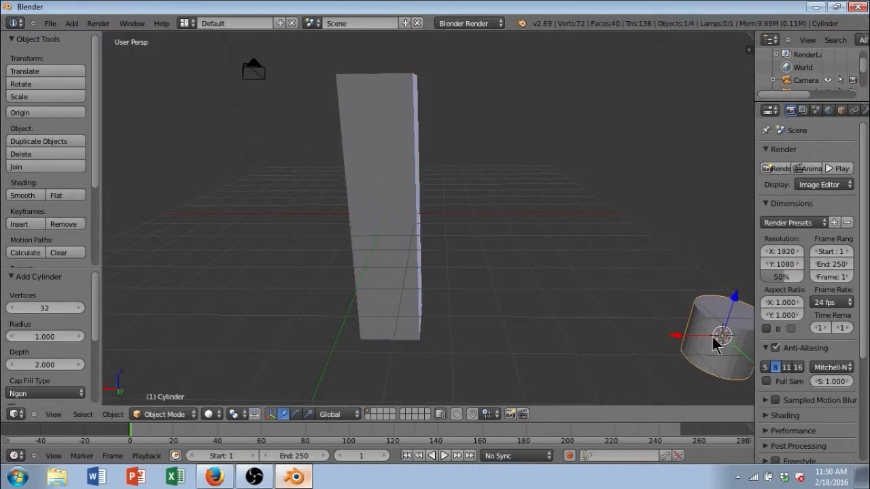
{"action": "mouse_move", "coordinate": [681, 345]}
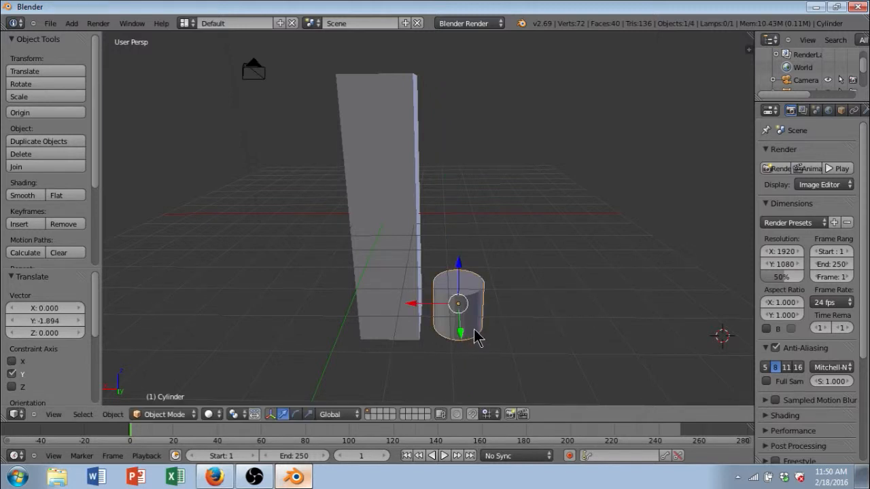
{"action": "mouse_move", "coordinate": [461, 282]}
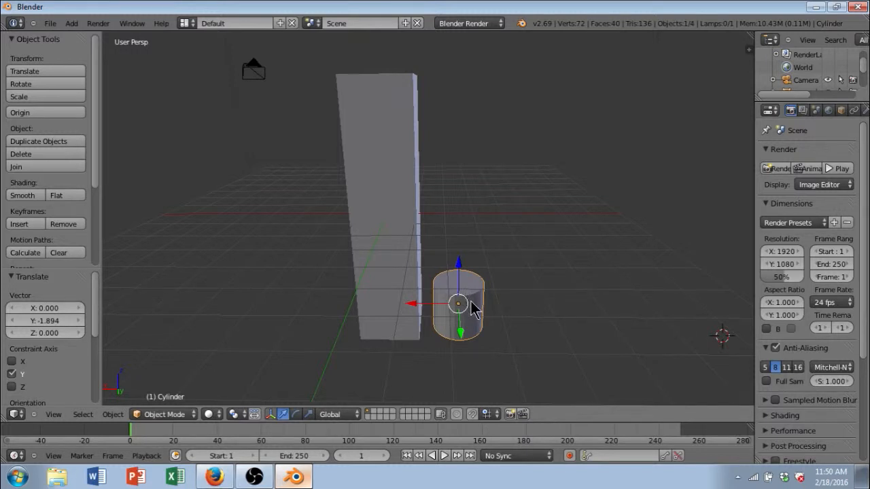
{"action": "mouse_move", "coordinate": [382, 384]}
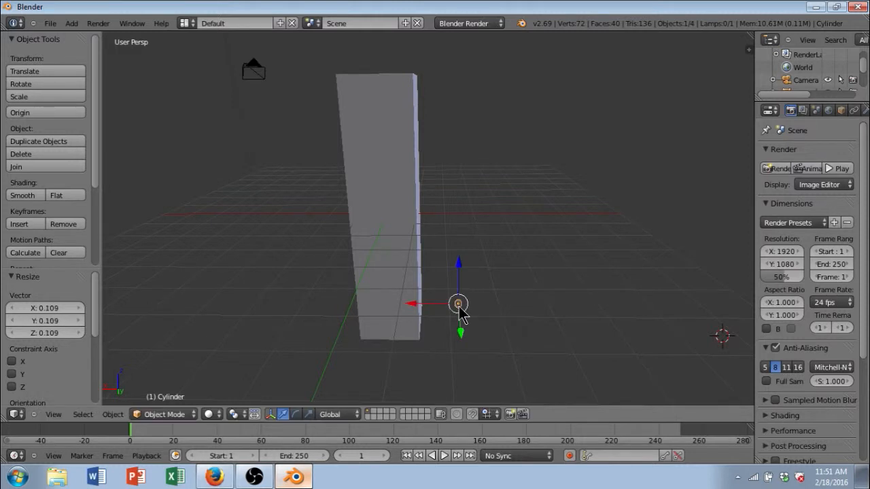
{"action": "mouse_move", "coordinate": [455, 363]}
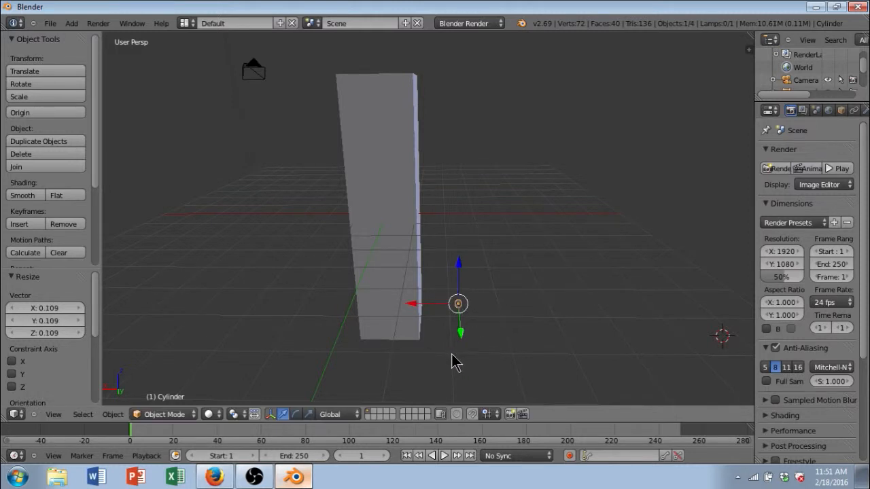
{"action": "mouse_move", "coordinate": [308, 423]}
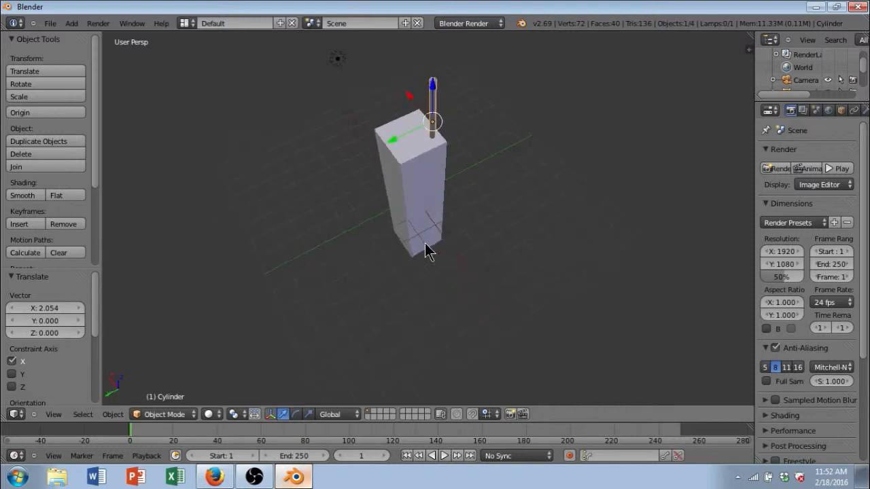
Centre the thin cylinder rod on top of the tower, then orbit to check it
{"action": "left_click_drag", "start_coordinate": [428, 248], "coordinate": [398, 180]}
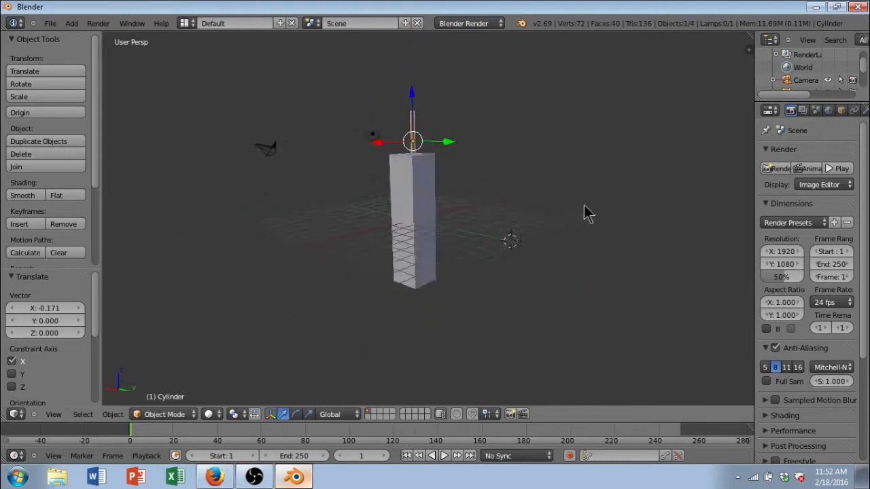
{"action": "left_click_drag", "start_coordinate": [588, 213], "coordinate": [489, 259]}
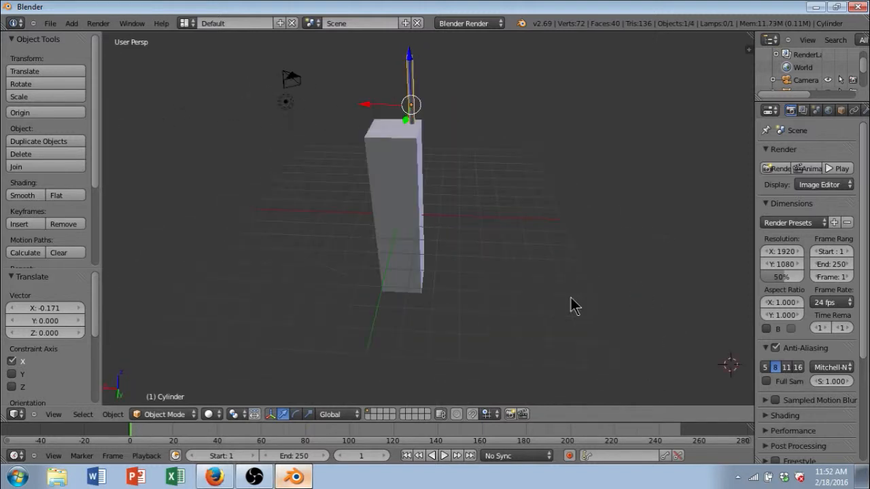
{"action": "mouse_move", "coordinate": [573, 315]}
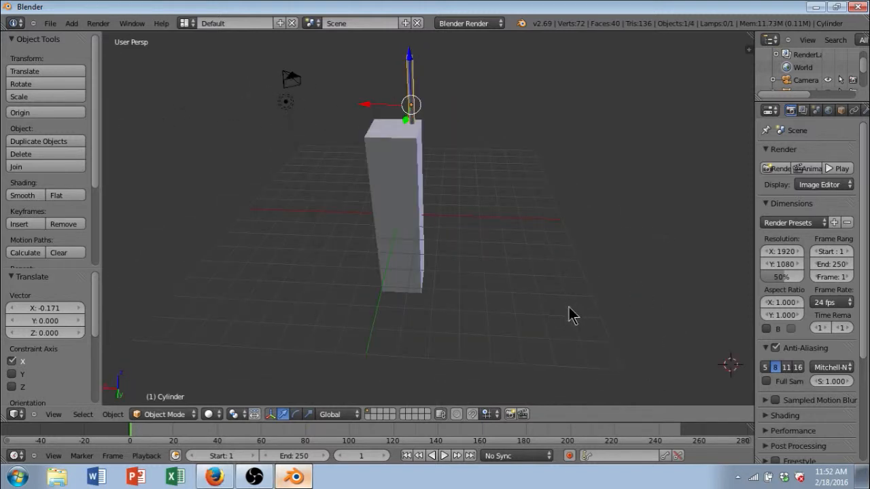
{"action": "mouse_move", "coordinate": [481, 314]}
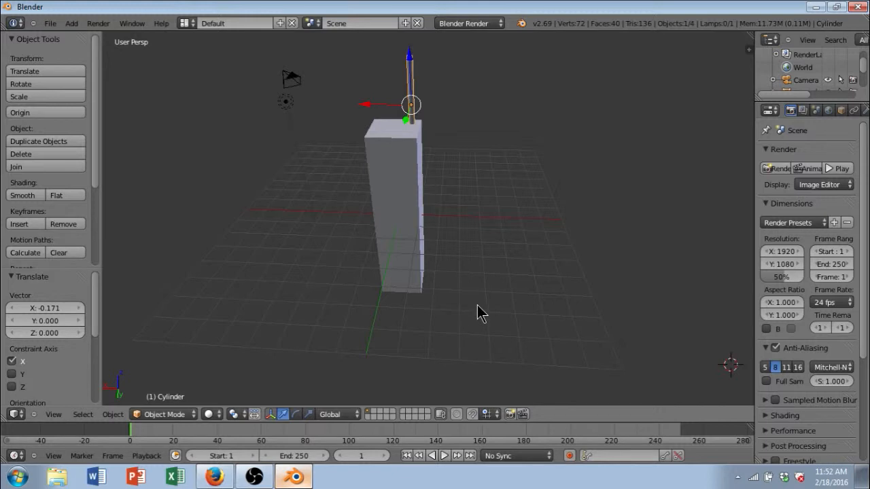
{"action": "mouse_move", "coordinate": [367, 151]}
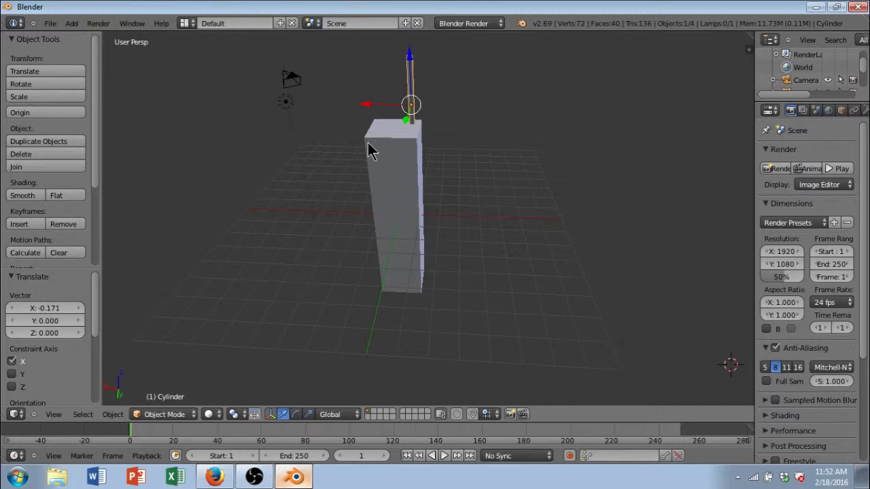
{"action": "mouse_move", "coordinate": [392, 158]}
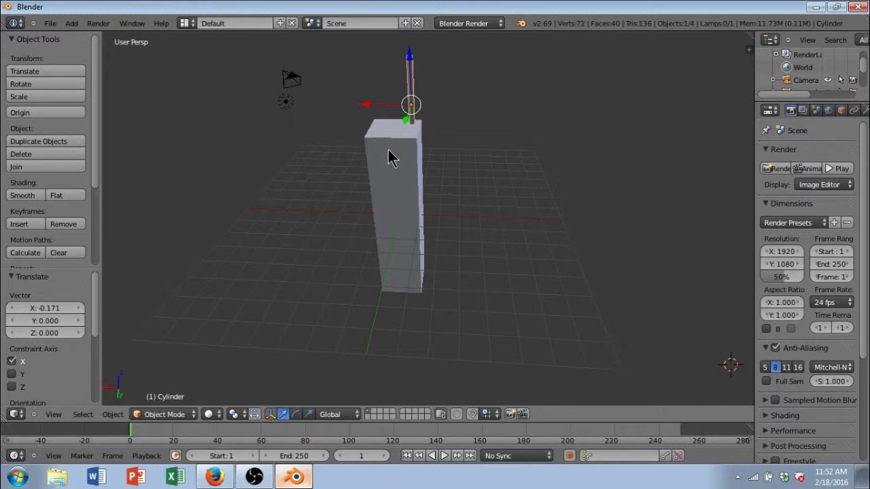
{"action": "mouse_move", "coordinate": [380, 151]}
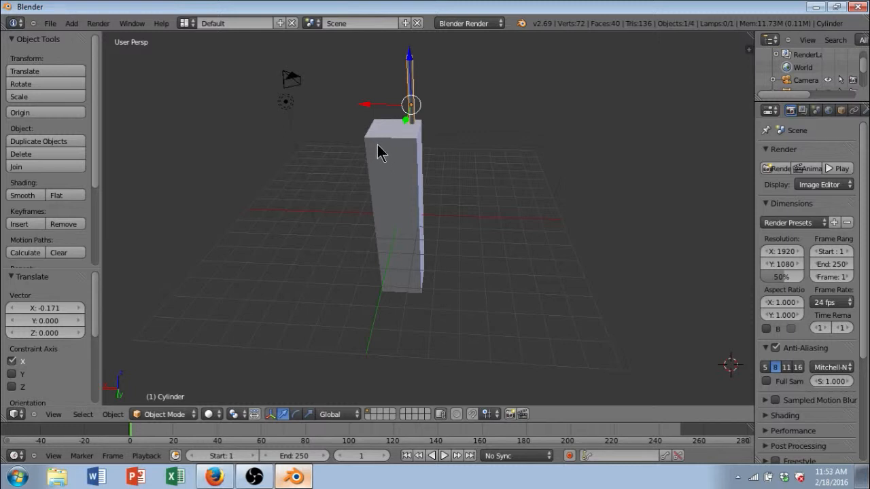
{"action": "mouse_move", "coordinate": [389, 168]}
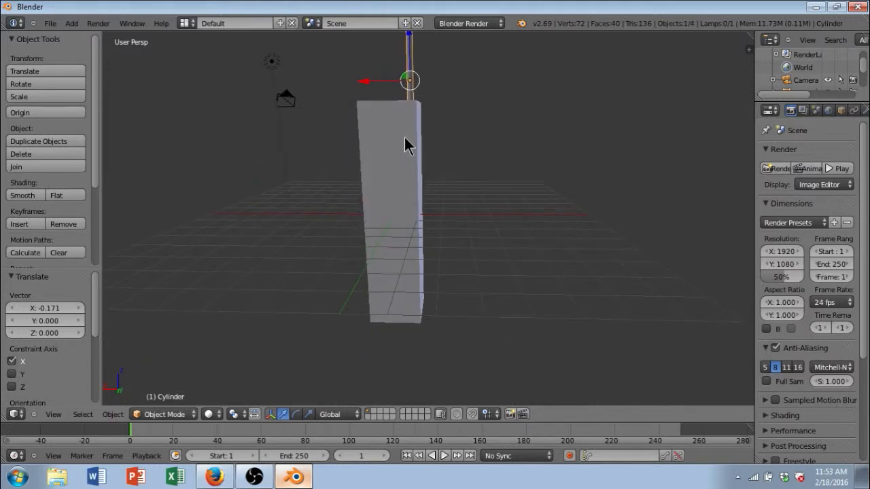
{"action": "left_click_drag", "start_coordinate": [408, 143], "coordinate": [489, 190]}
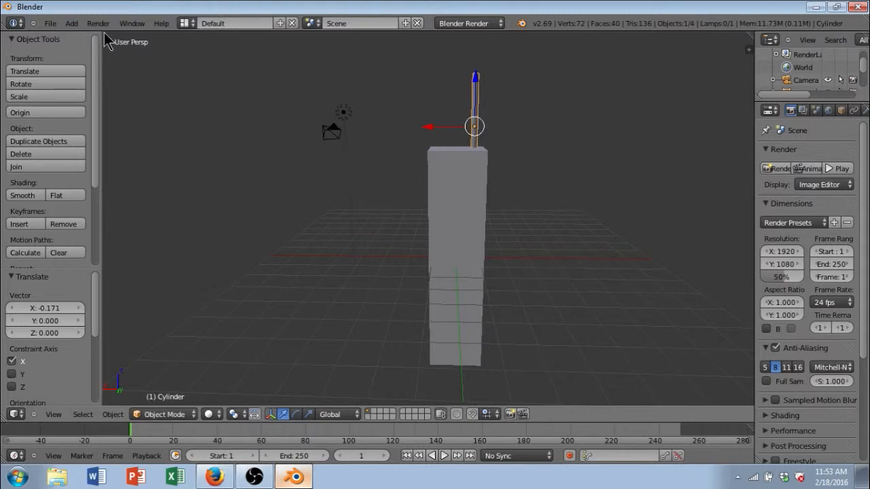
{"action": "mouse_move", "coordinate": [124, 68]}
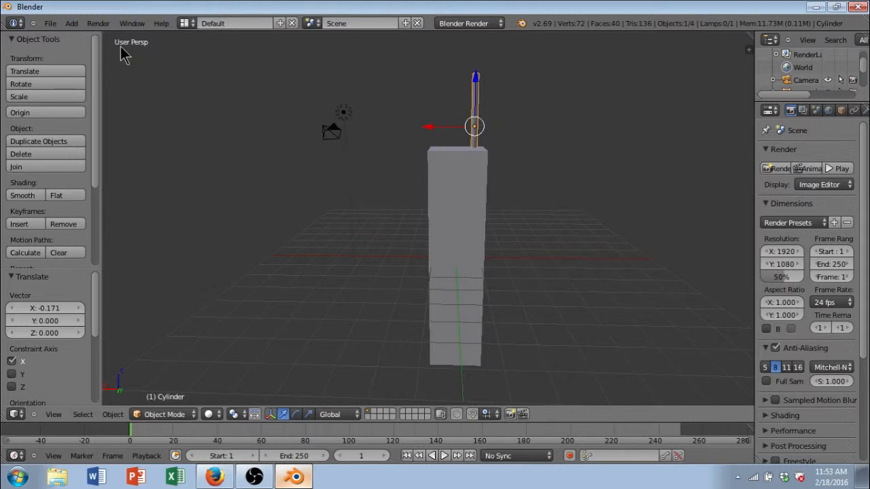
Add a Text object to the scene from the Add menu
{"action": "left_click", "coordinate": [72, 22]}
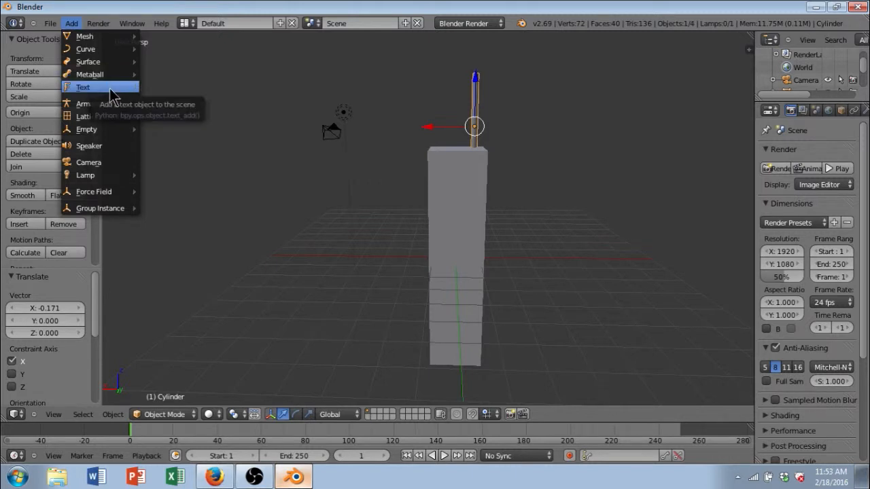
{"action": "left_click", "coordinate": [83, 87]}
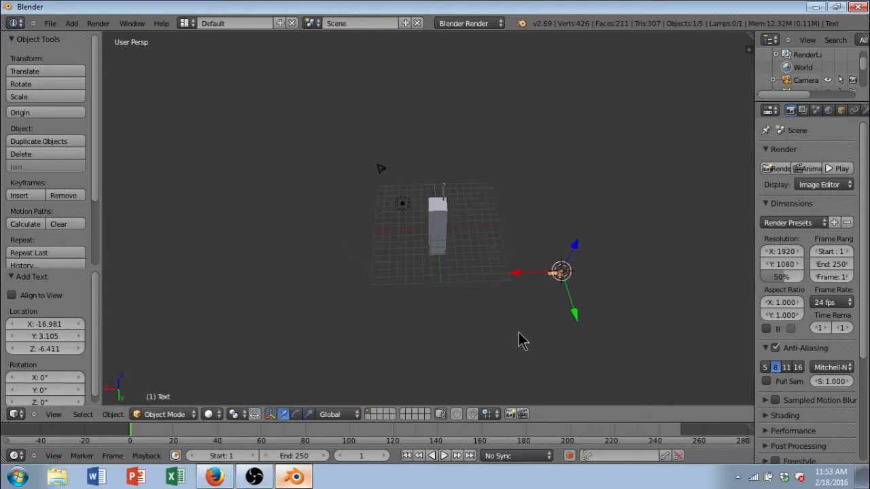
{"action": "mouse_move", "coordinate": [436, 175]}
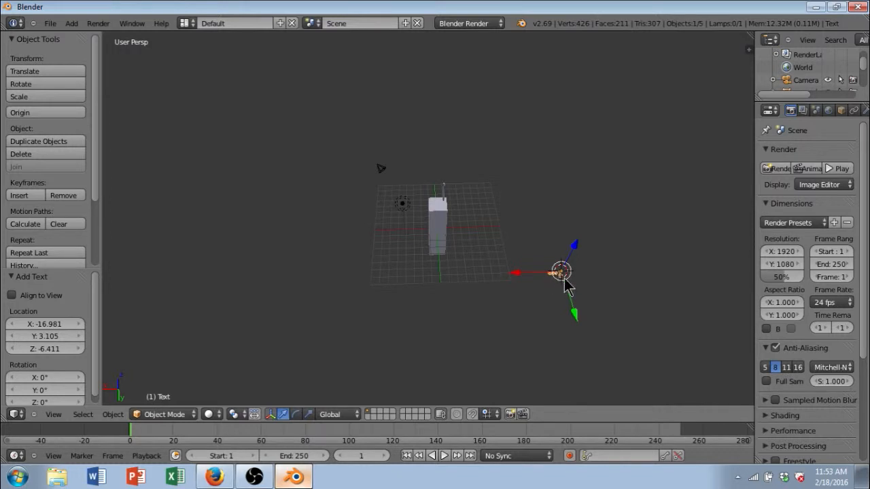
{"action": "mouse_move", "coordinate": [503, 220]}
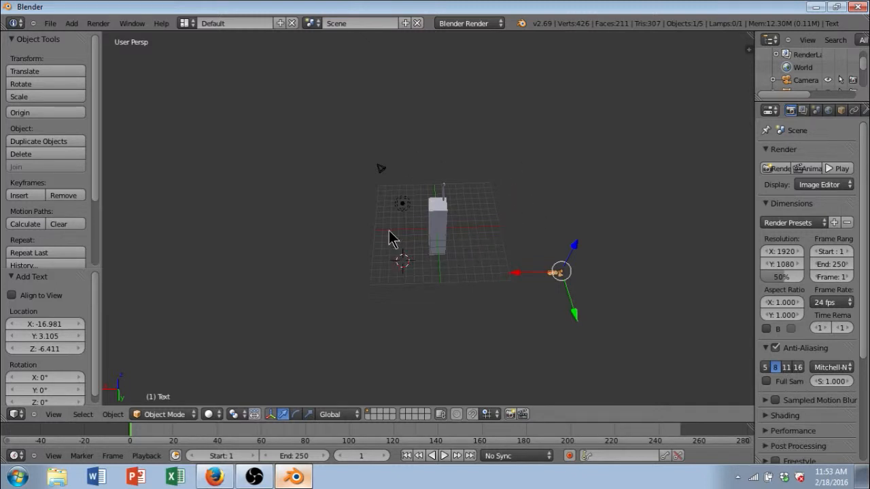
{"action": "mouse_move", "coordinate": [472, 202]}
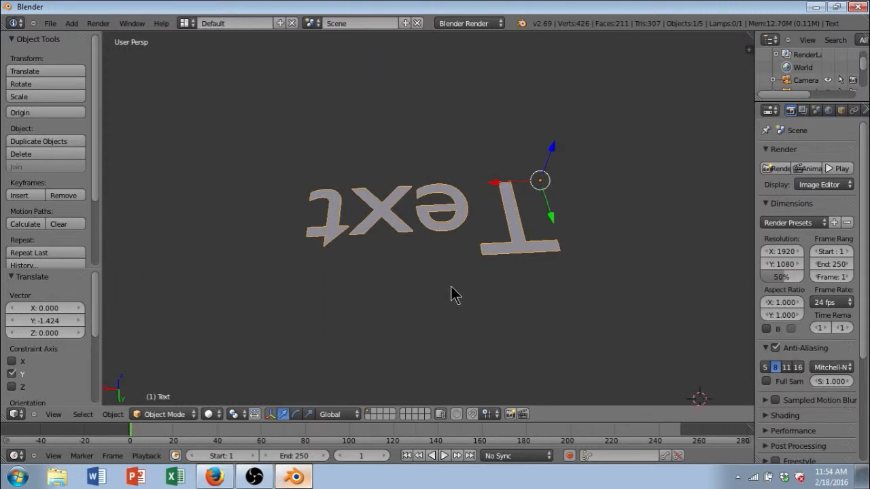
{"action": "mouse_move", "coordinate": [447, 291]}
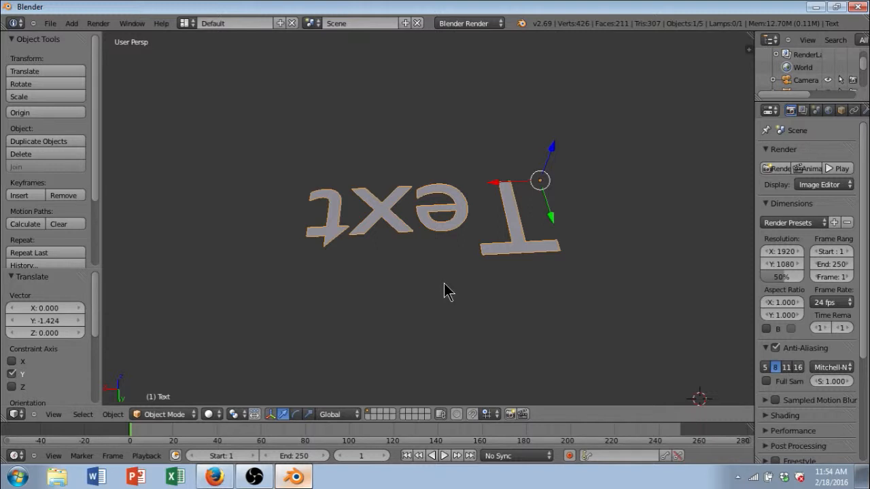
{"action": "mouse_move", "coordinate": [452, 236]}
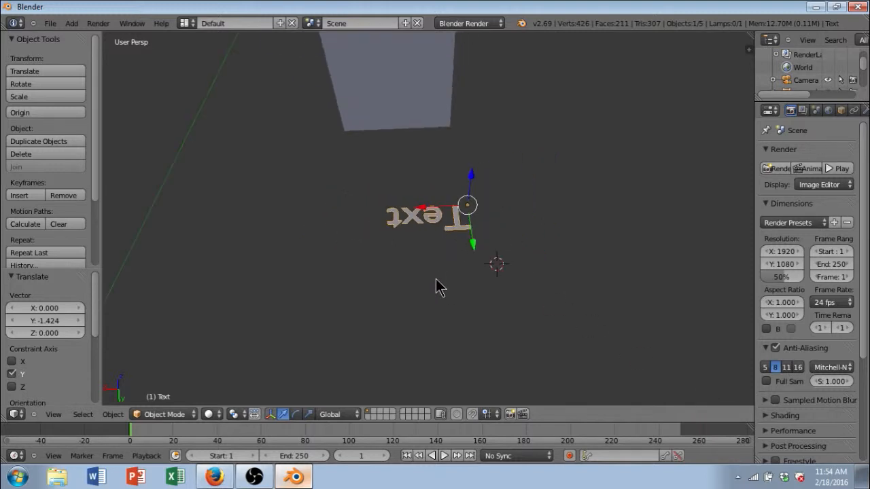
Orbit the view to see the text object beside the tower
{"action": "left_click_drag", "start_coordinate": [438, 286], "coordinate": [428, 126]}
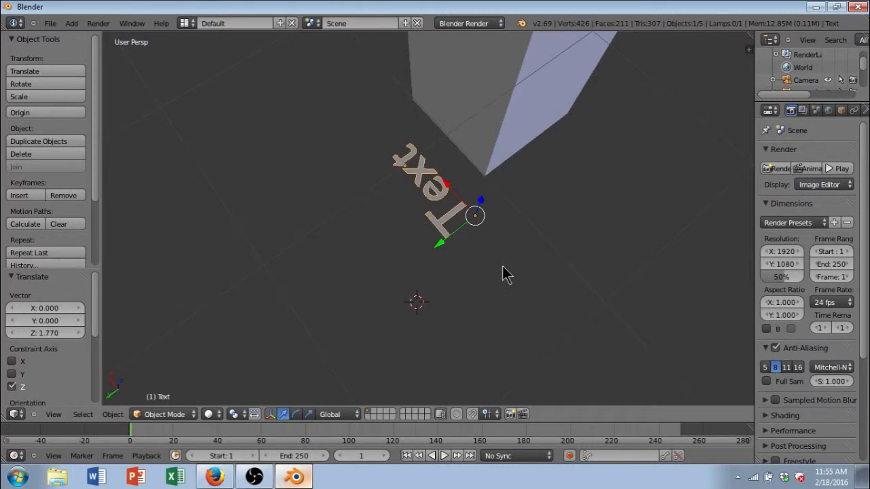
{"action": "mouse_move", "coordinate": [495, 288]}
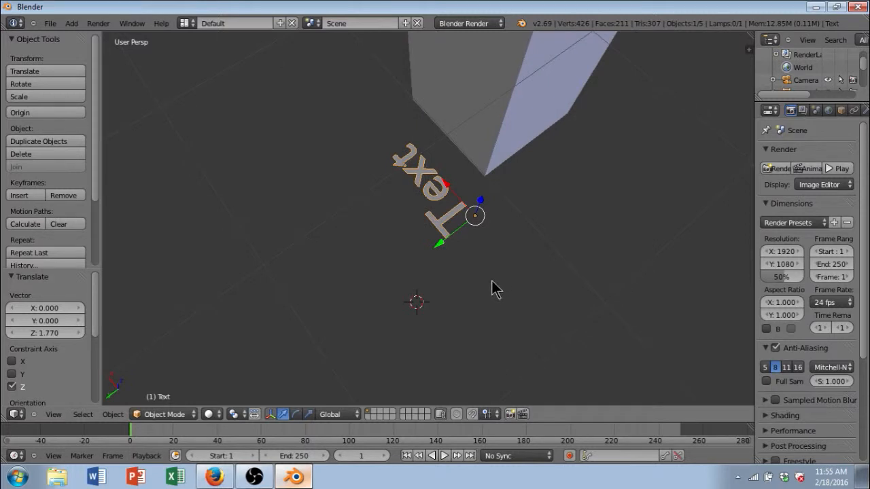
{"action": "mouse_move", "coordinate": [304, 425]}
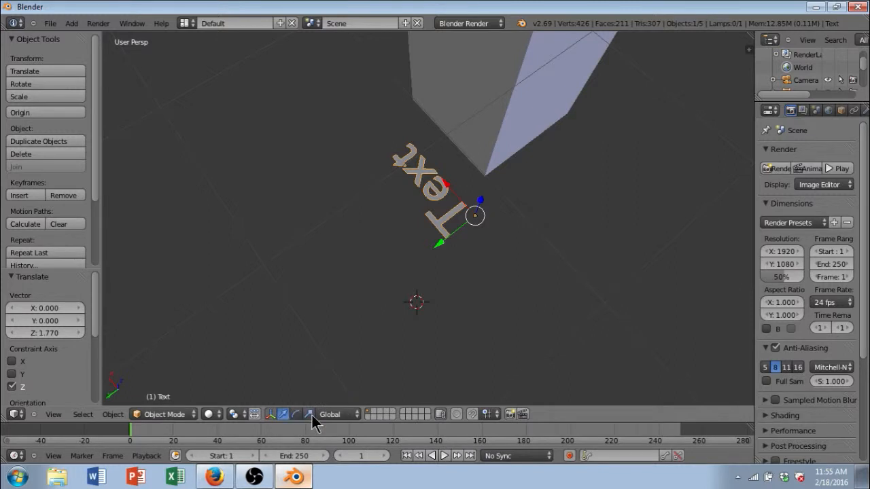
Rotate the text about Z by roughly 199 degrees so it no longer reads backwards
{"action": "left_click", "coordinate": [297, 414]}
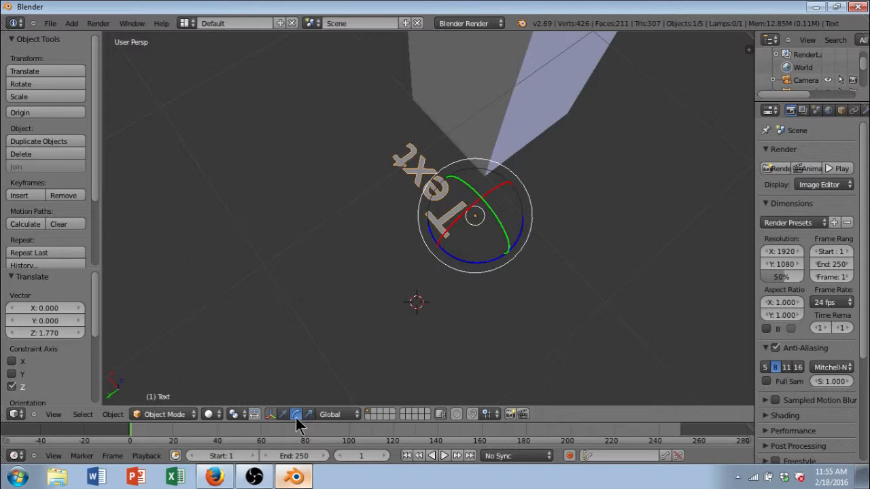
{"action": "mouse_move", "coordinate": [475, 273]}
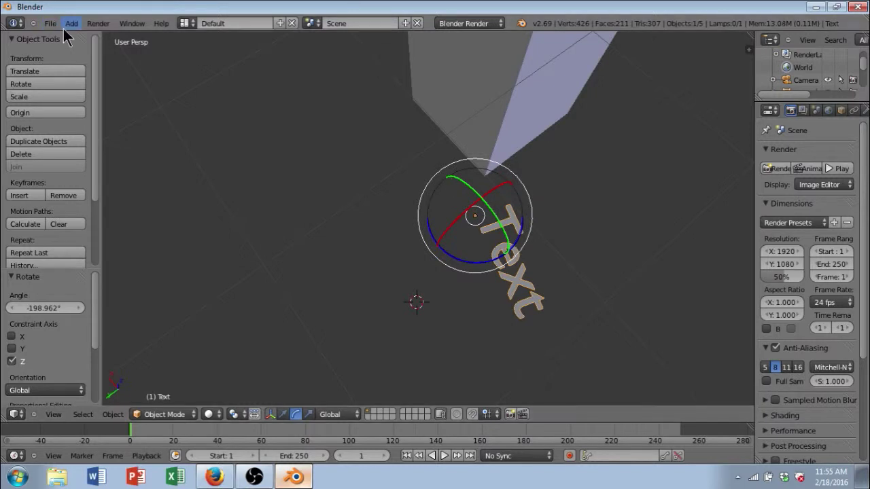
{"action": "left_click", "coordinate": [49, 22]}
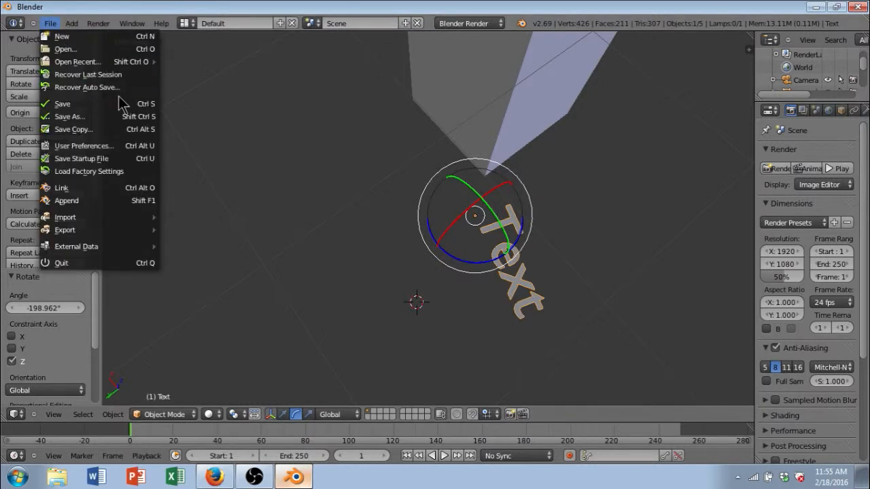
{"action": "mouse_move", "coordinate": [153, 165]}
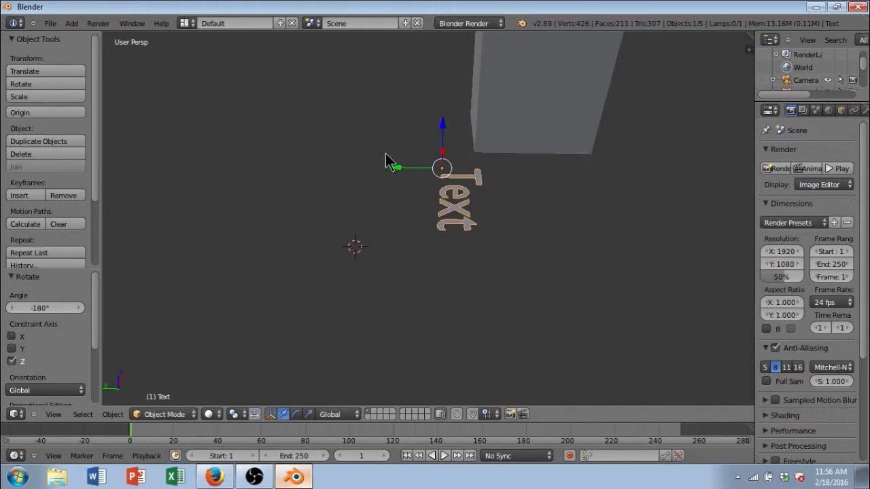
{"action": "mouse_move", "coordinate": [463, 148]}
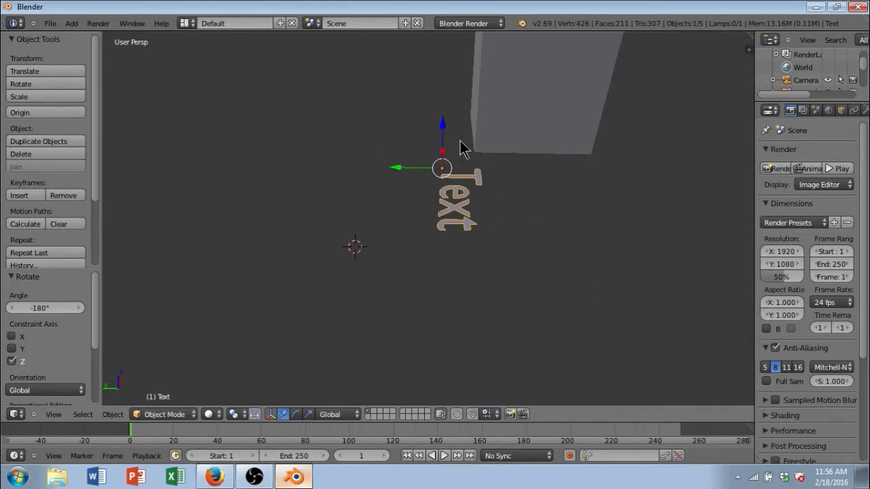
{"action": "mouse_move", "coordinate": [486, 200]}
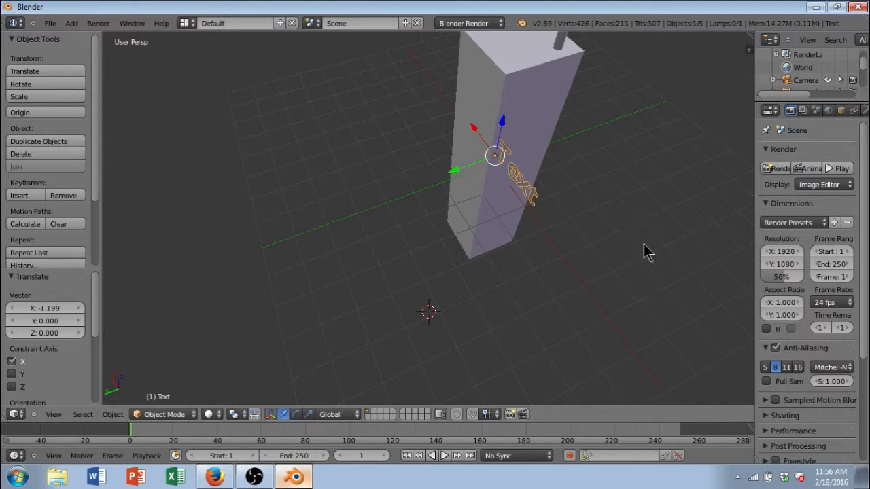
{"action": "mouse_move", "coordinate": [818, 151]}
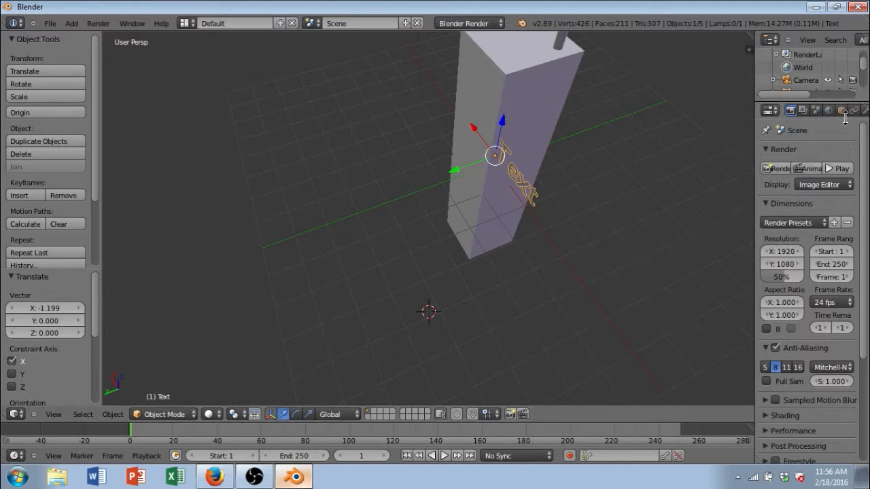
{"action": "mouse_move", "coordinate": [764, 121]}
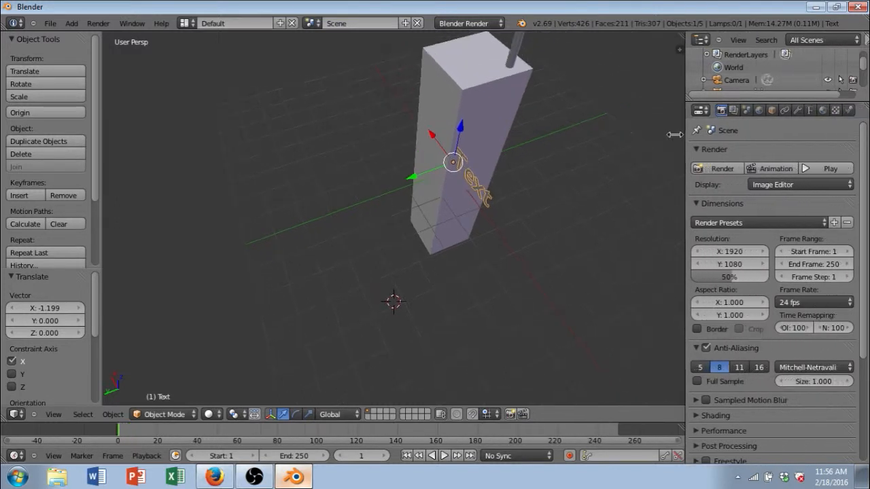
Show the text object's shape, geometry and font properties
{"action": "left_click", "coordinate": [781, 110]}
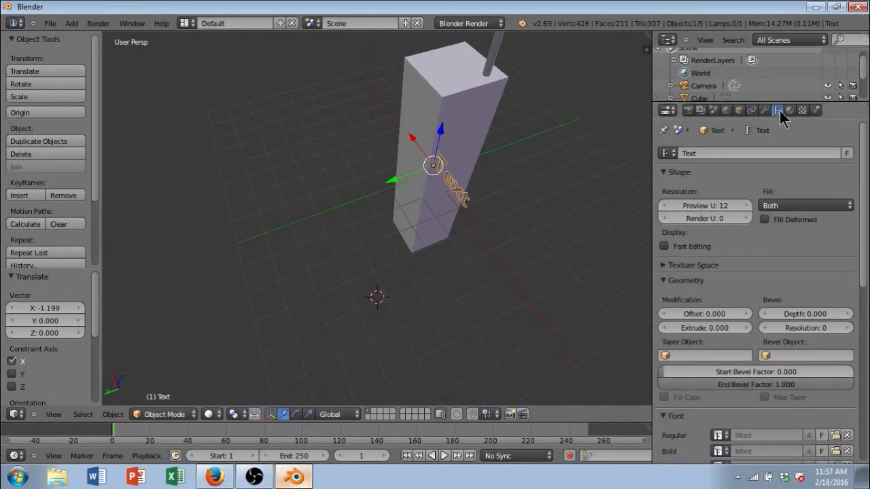
{"action": "mouse_move", "coordinate": [712, 333]}
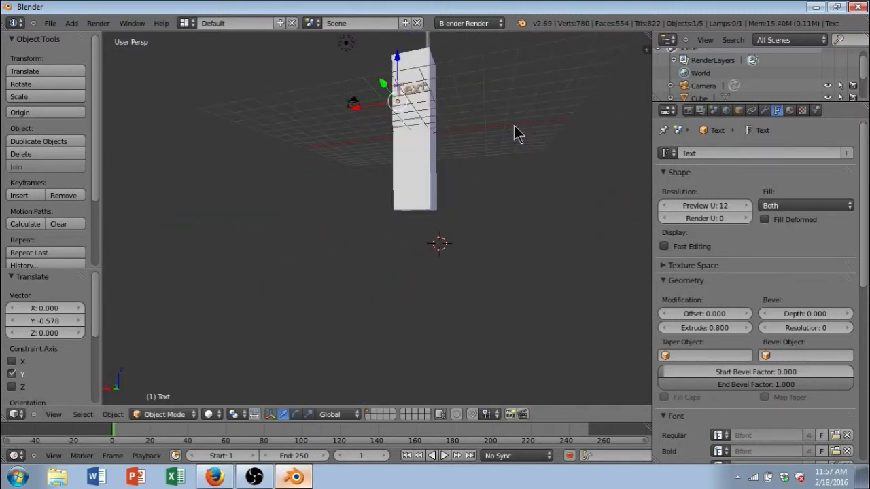
{"action": "mouse_move", "coordinate": [705, 313]}
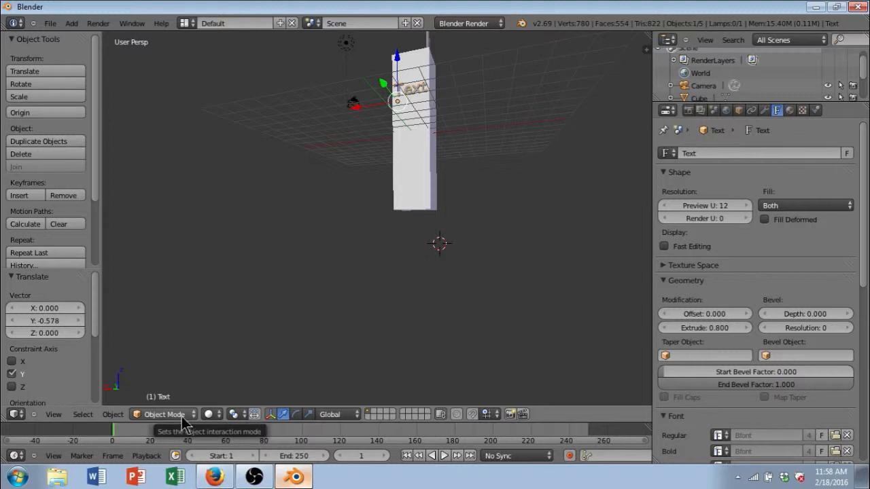
{"action": "mouse_move", "coordinate": [179, 412]}
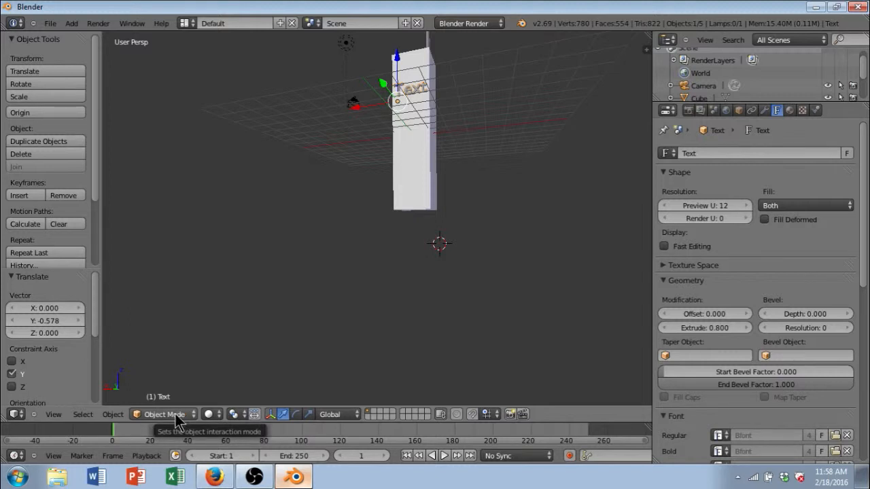
In Edit Mode, replace the default 'Text' lettering with 'Austin'
{"action": "left_click", "coordinate": [164, 415]}
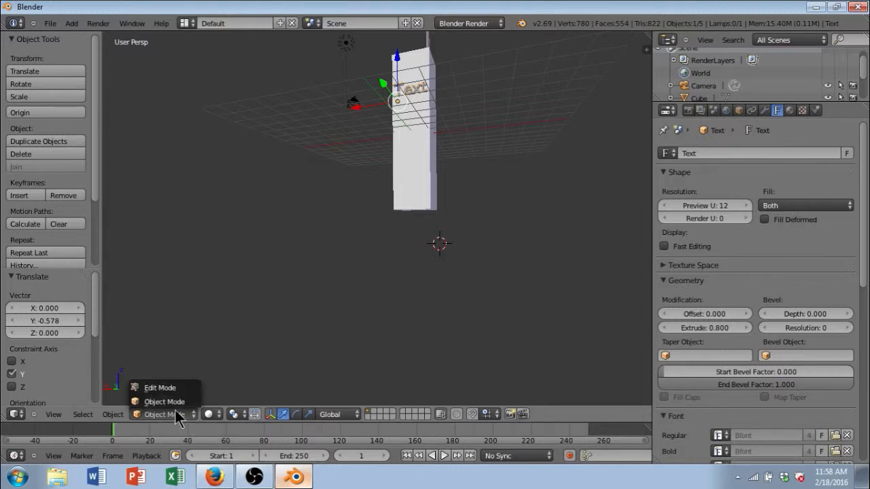
{"action": "left_click", "coordinate": [160, 387]}
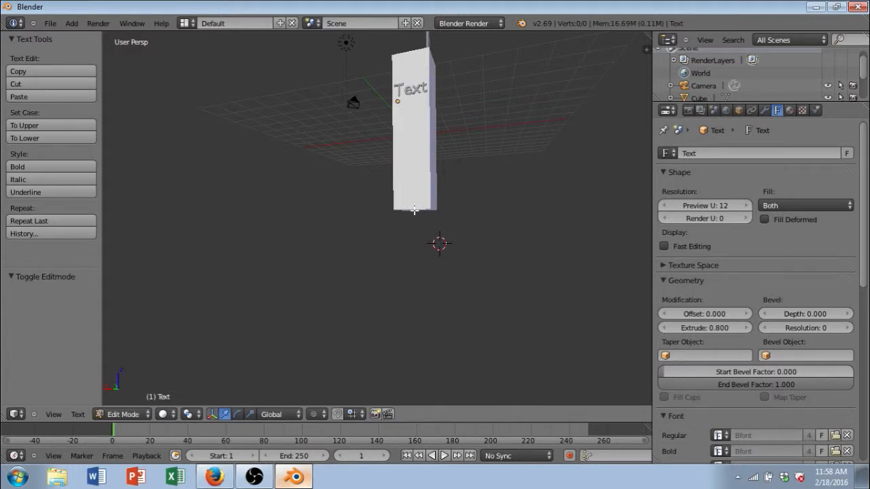
{"action": "key", "text": "Backspace"}
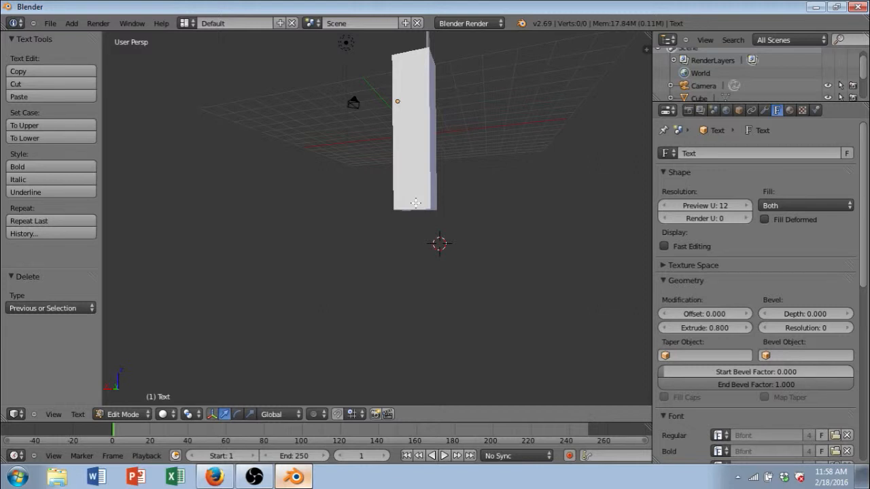
{"action": "type", "text": "Austi"}
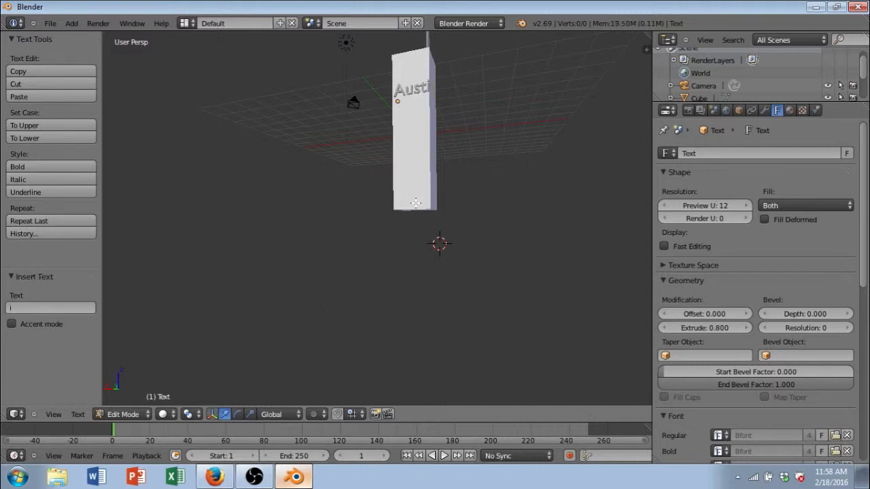
{"action": "type", "text": "n"}
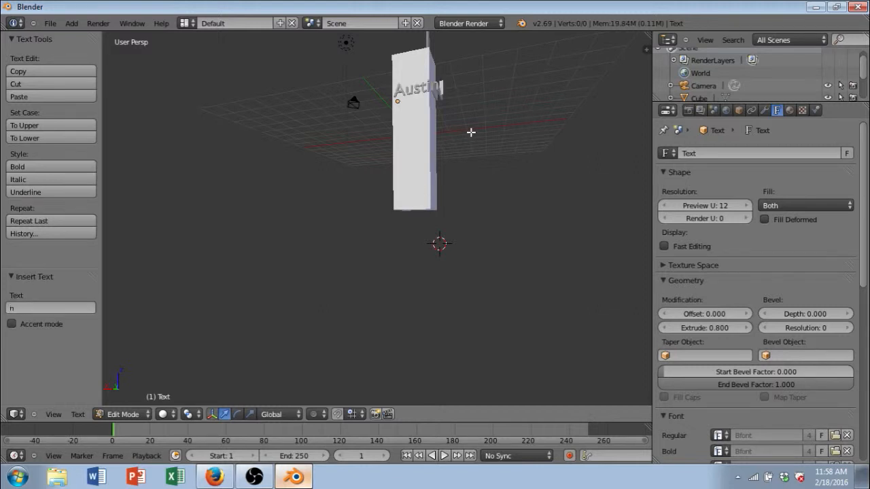
{"action": "mouse_move", "coordinate": [387, 216]}
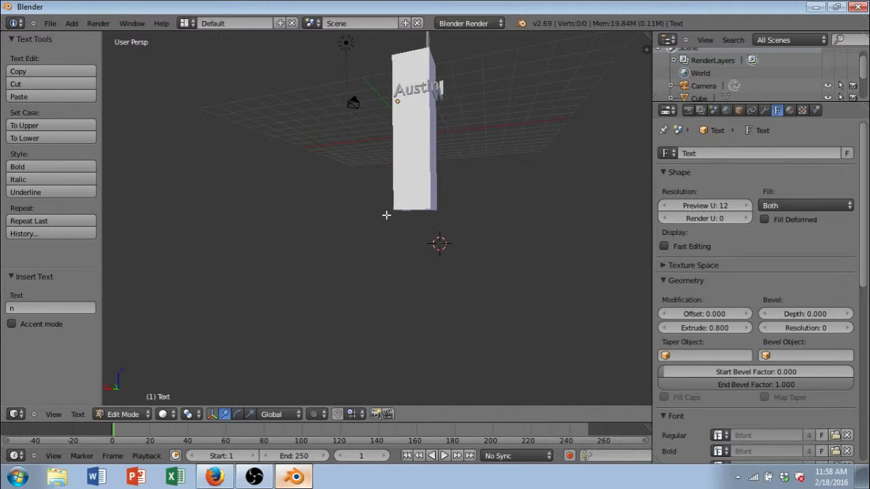
Return to Object Mode and scale the Austin text down to about 0.79
{"action": "left_click", "coordinate": [123, 414]}
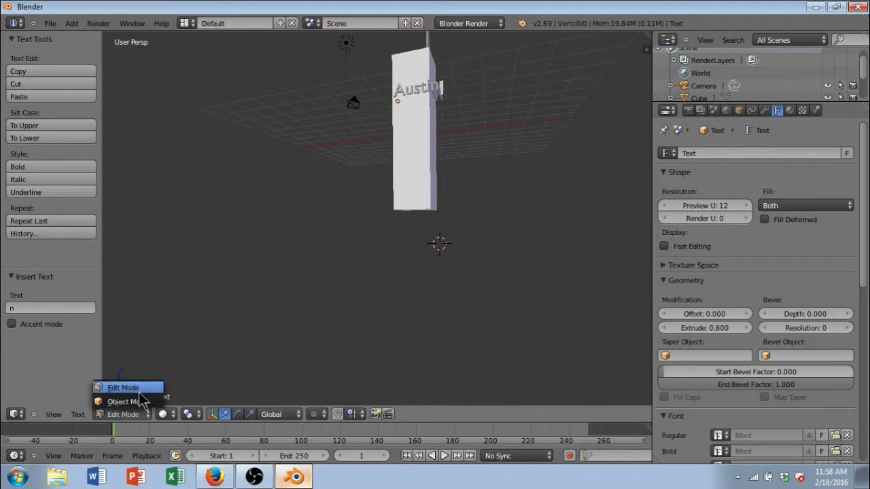
{"action": "left_click", "coordinate": [120, 401]}
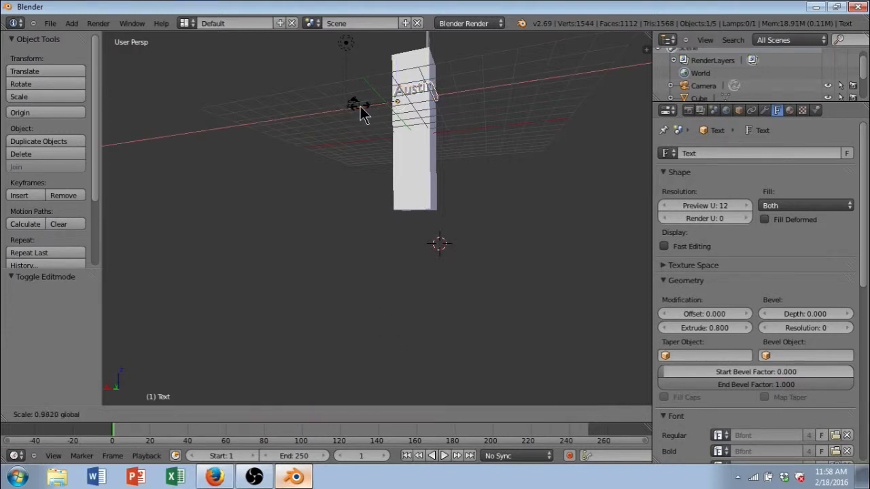
{"action": "key", "text": "s"}
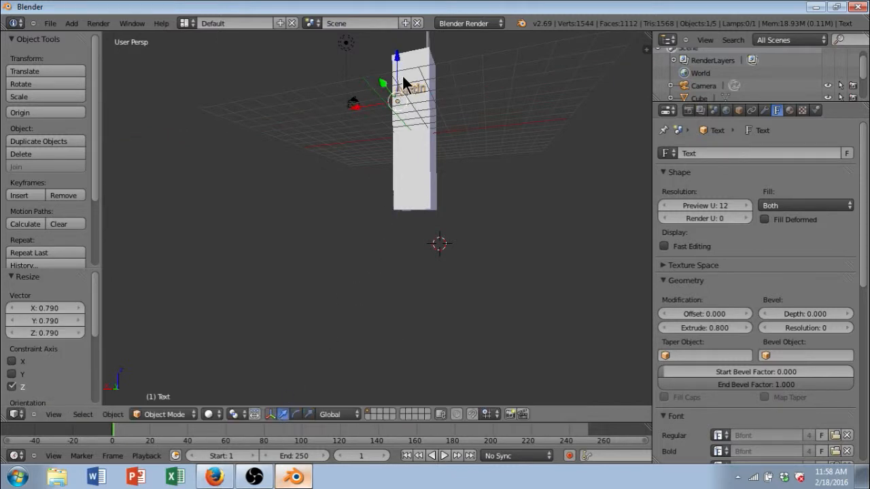
{"action": "left_click_drag", "start_coordinate": [407, 82], "coordinate": [401, 68]}
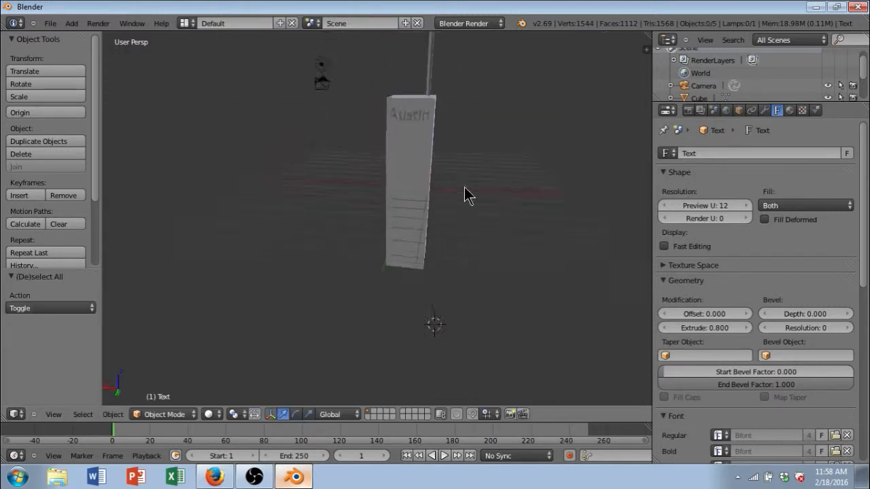
Select the tower, antenna, Austin text, camera and lamp, then orbit to check them
{"action": "left_click", "coordinate": [49, 22]}
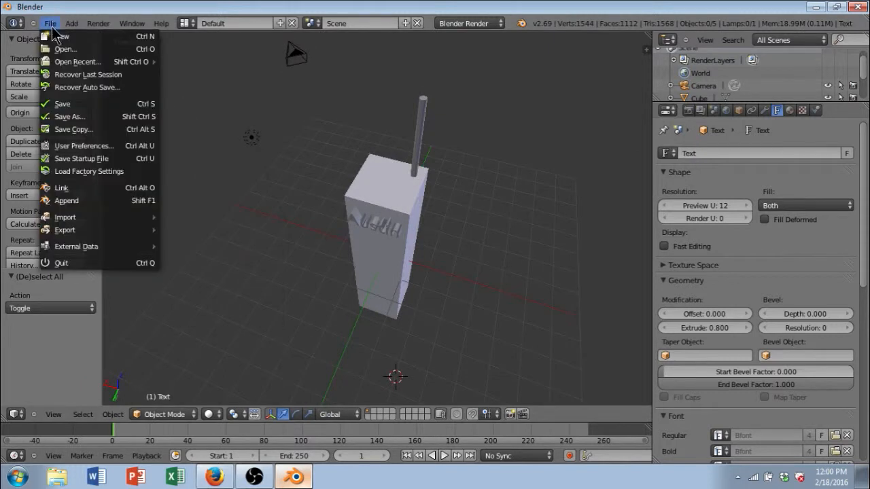
{"action": "mouse_move", "coordinate": [65, 230]}
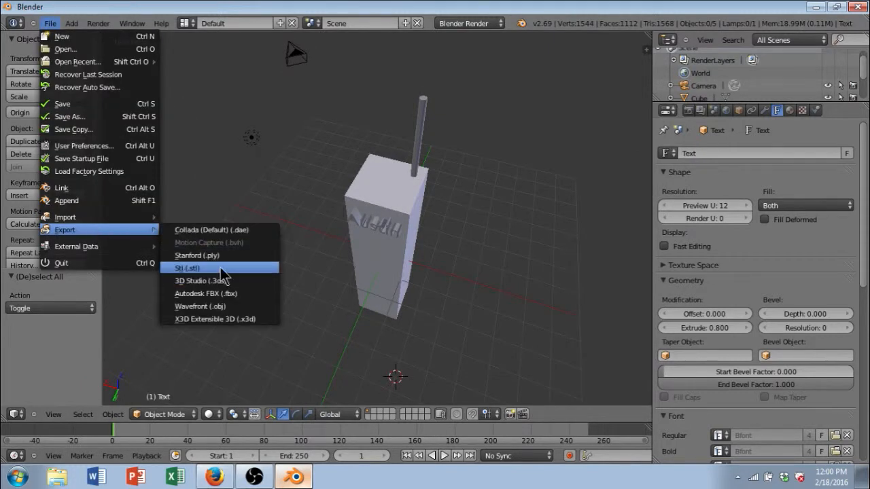
{"action": "mouse_move", "coordinate": [295, 264]}
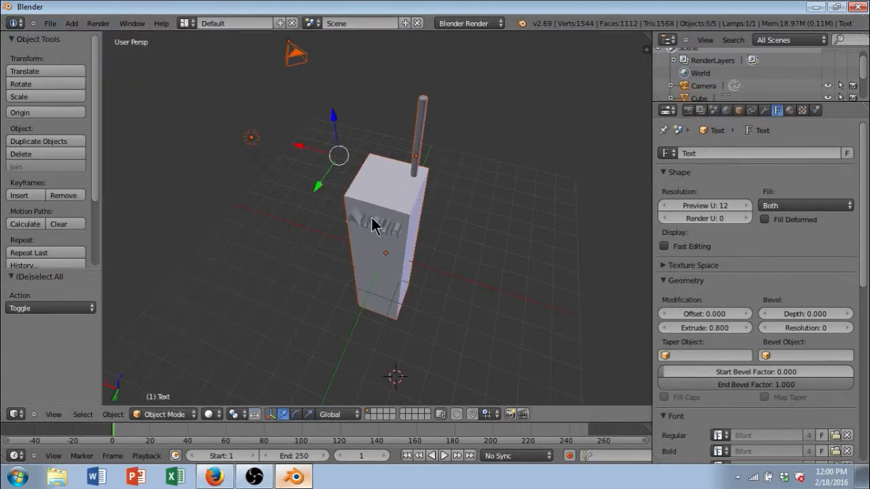
{"action": "left_click_drag", "start_coordinate": [374, 224], "coordinate": [510, 116]}
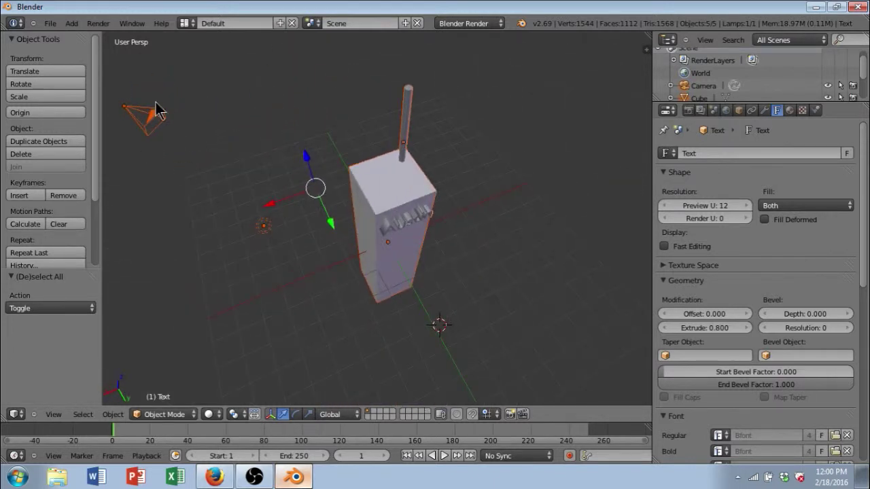
{"action": "mouse_move", "coordinate": [263, 231]}
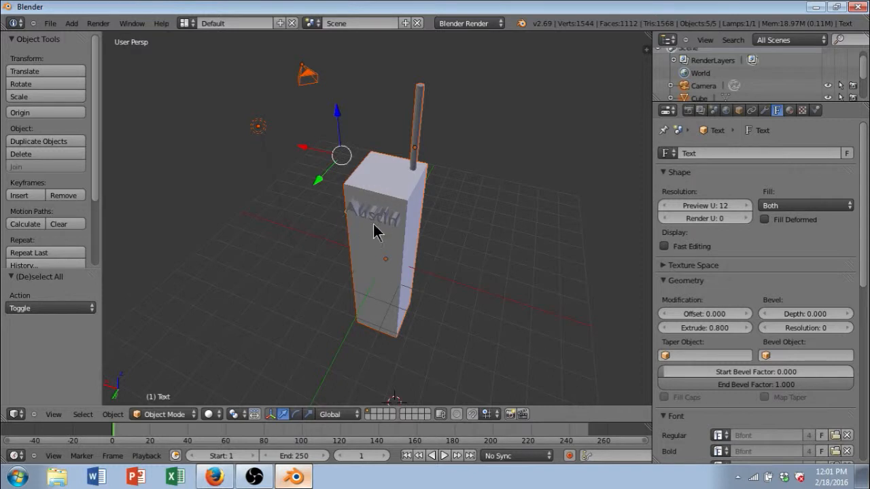
Open the Stl (.stl) export browser and point it at the Desktop bookmark
{"action": "left_click", "coordinate": [51, 24]}
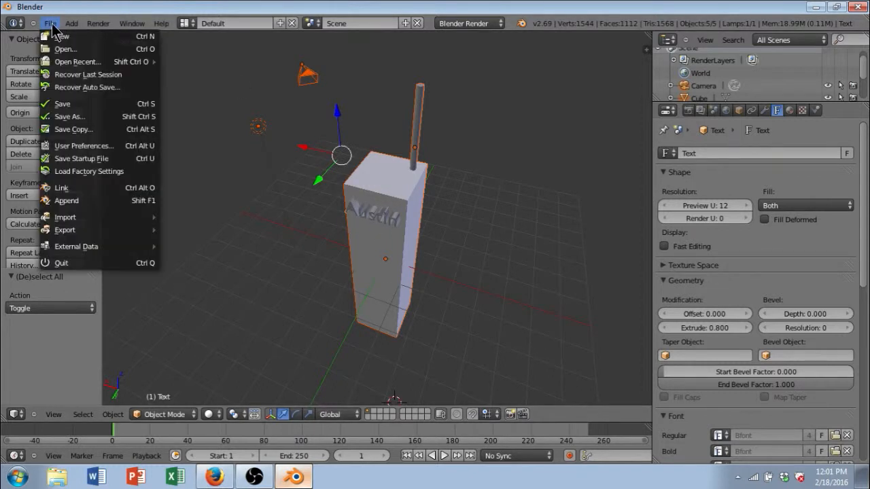
{"action": "left_click", "coordinate": [52, 22]}
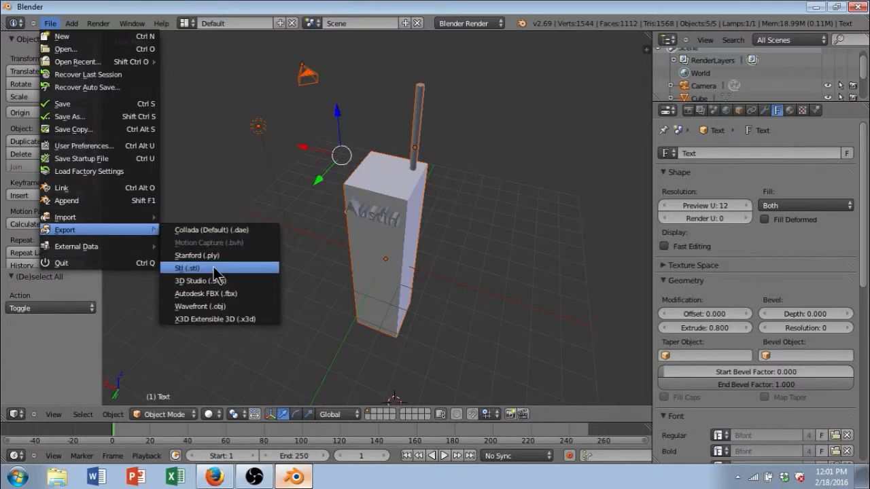
{"action": "left_click", "coordinate": [186, 268]}
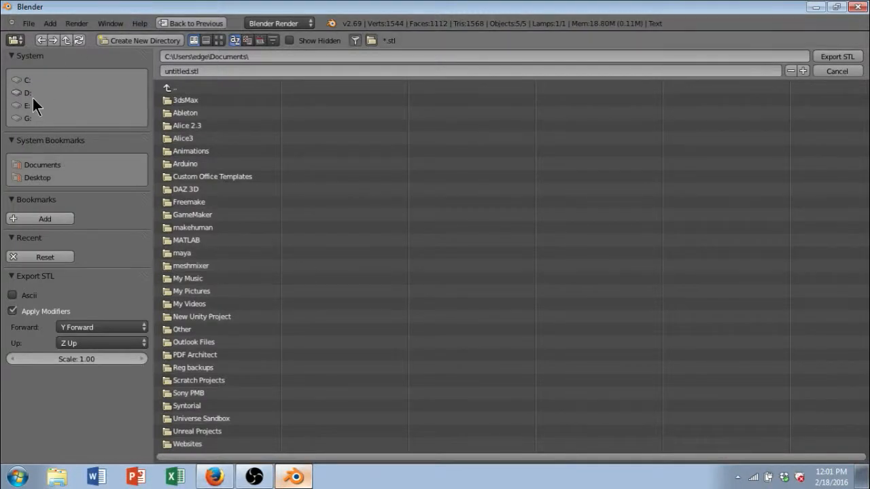
{"action": "left_click", "coordinate": [37, 177]}
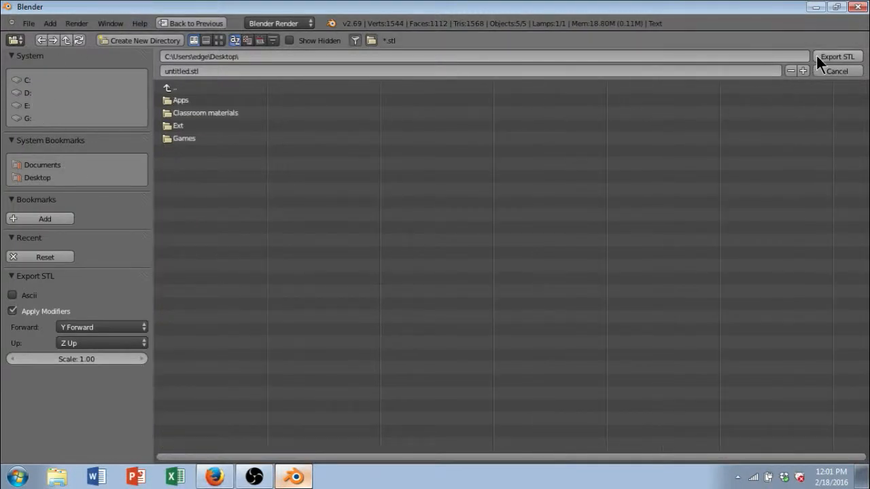